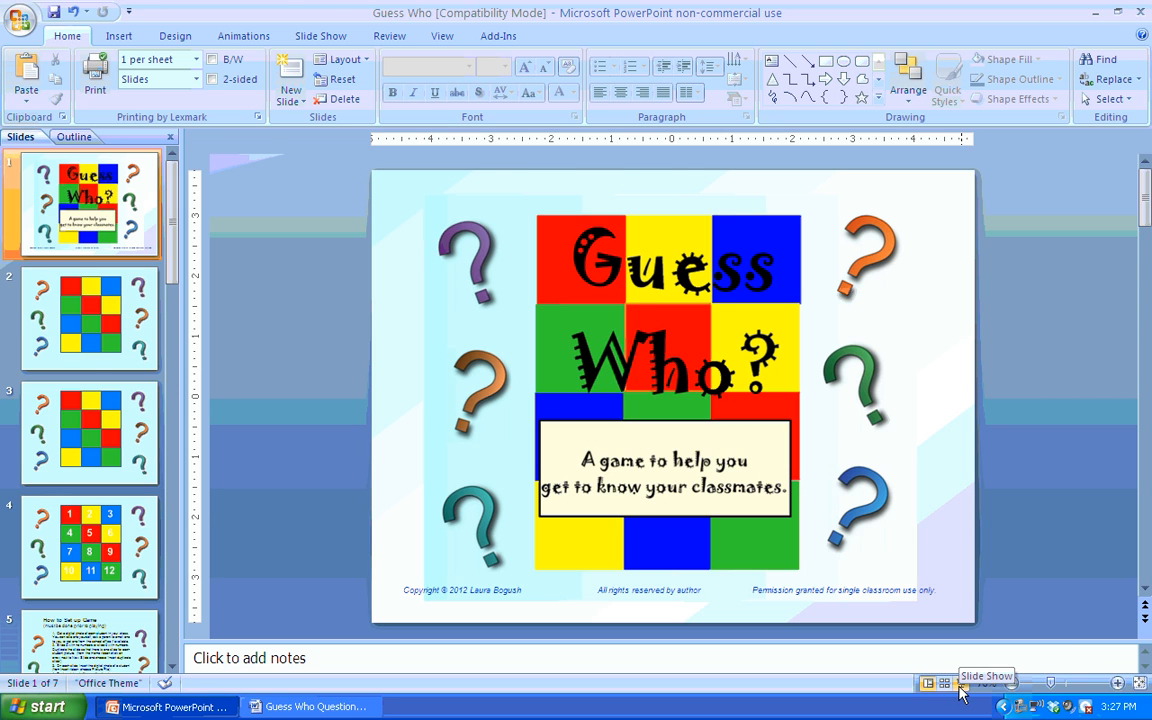
Launch the full-screen slide show starting from the Guess Who title slide.
{"action": "left_click", "coordinate": [958, 683]}
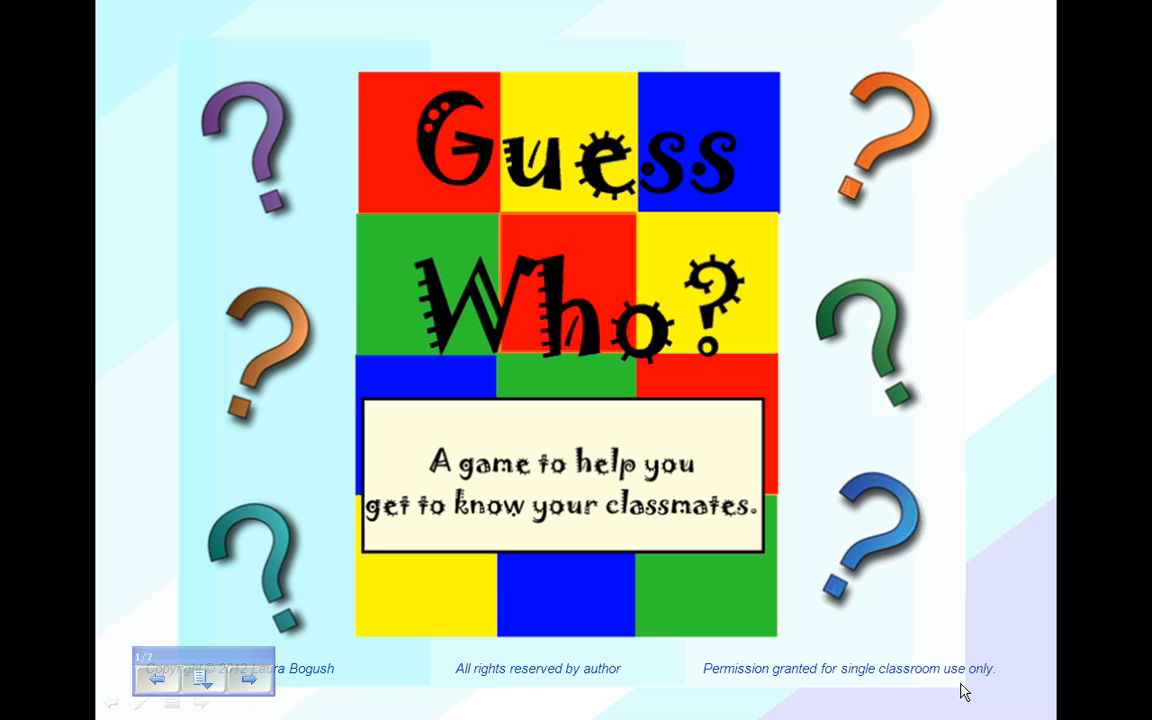
Advance to slide 2, remove the colored square to reveal the photo, and open the show menu.
{"action": "left_click", "coordinate": [249, 679]}
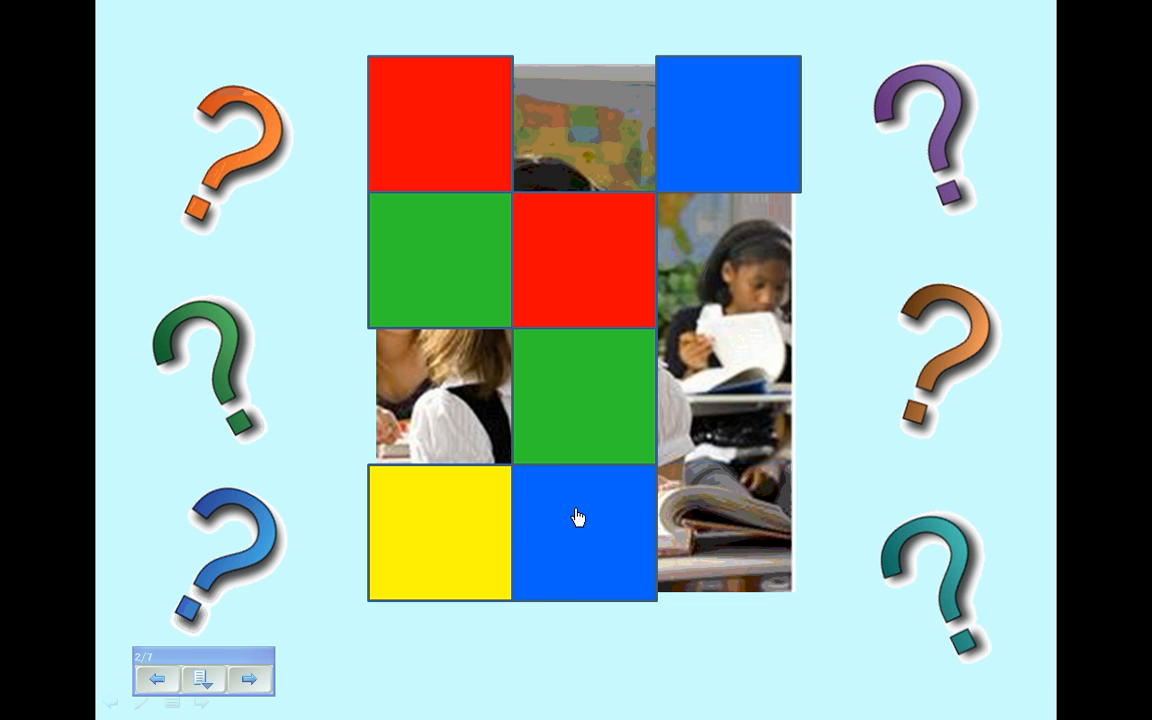
{"action": "left_click", "coordinate": [578, 517]}
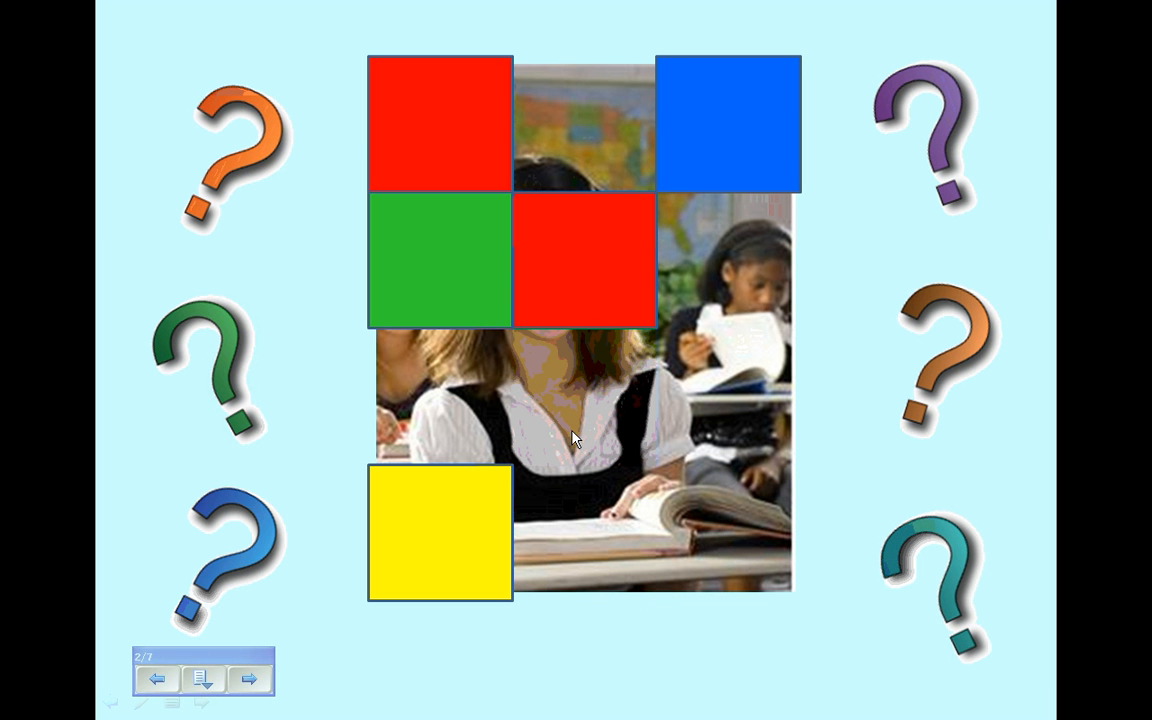
{"action": "right_click", "coordinate": [200, 678]}
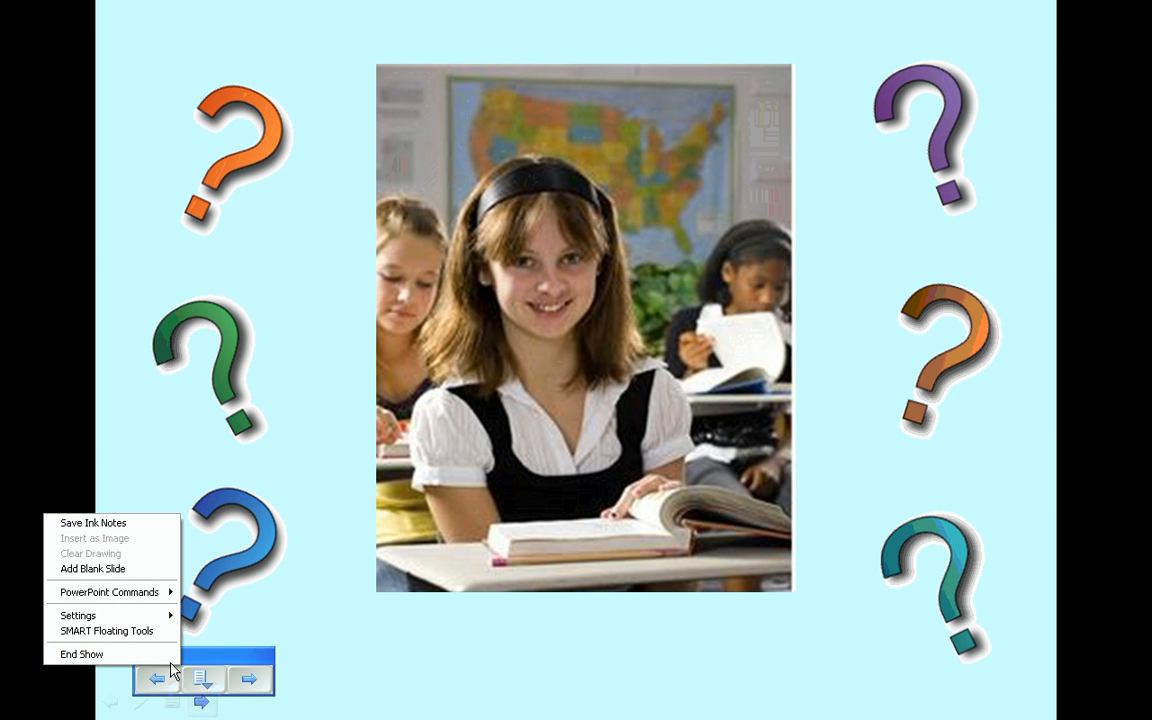
End the show, view numbered board slide 4, then switch to the Guess Who Questions document.
{"action": "left_click", "coordinate": [81, 654]}
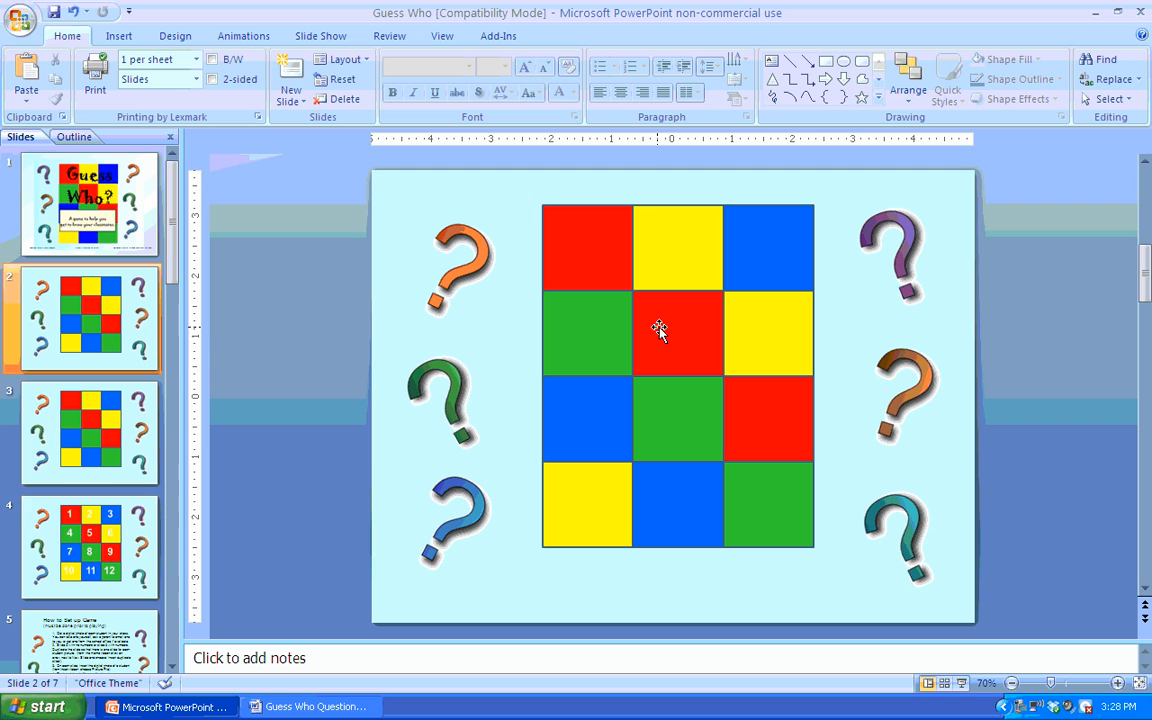
{"action": "left_click", "coordinate": [89, 548]}
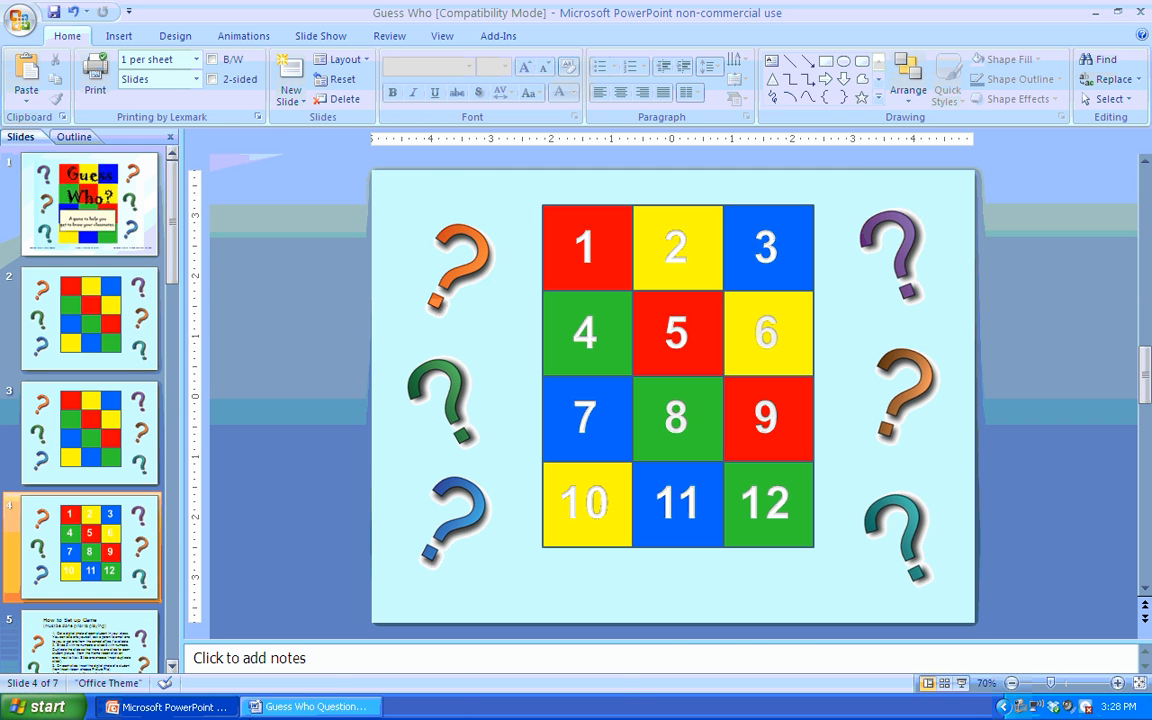
{"action": "left_click", "coordinate": [310, 707]}
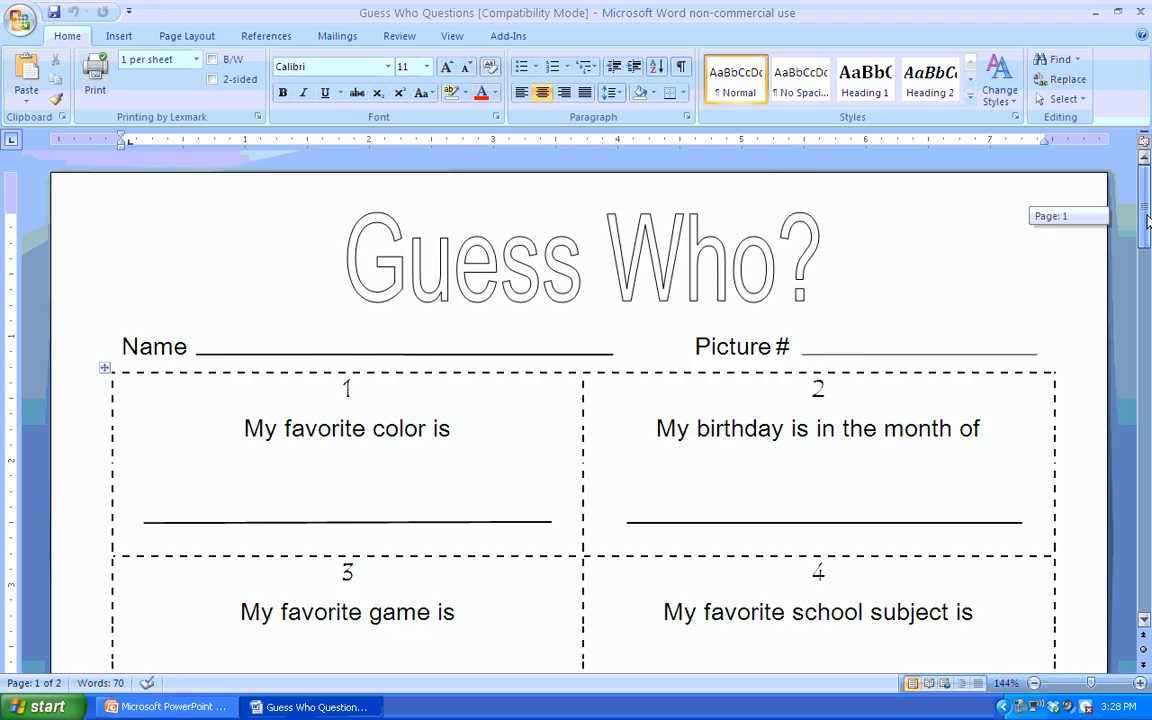
{"action": "scroll", "scroll_direction": "down", "scroll_amount": 3}
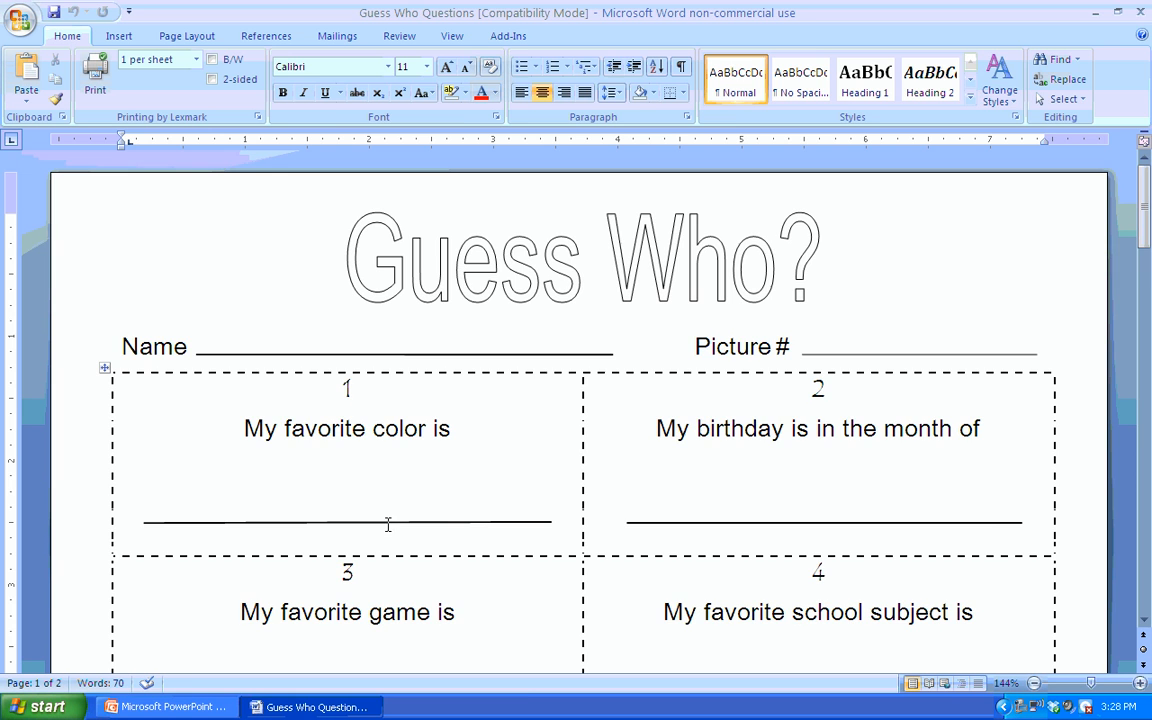
{"action": "left_click", "coordinate": [165, 707]}
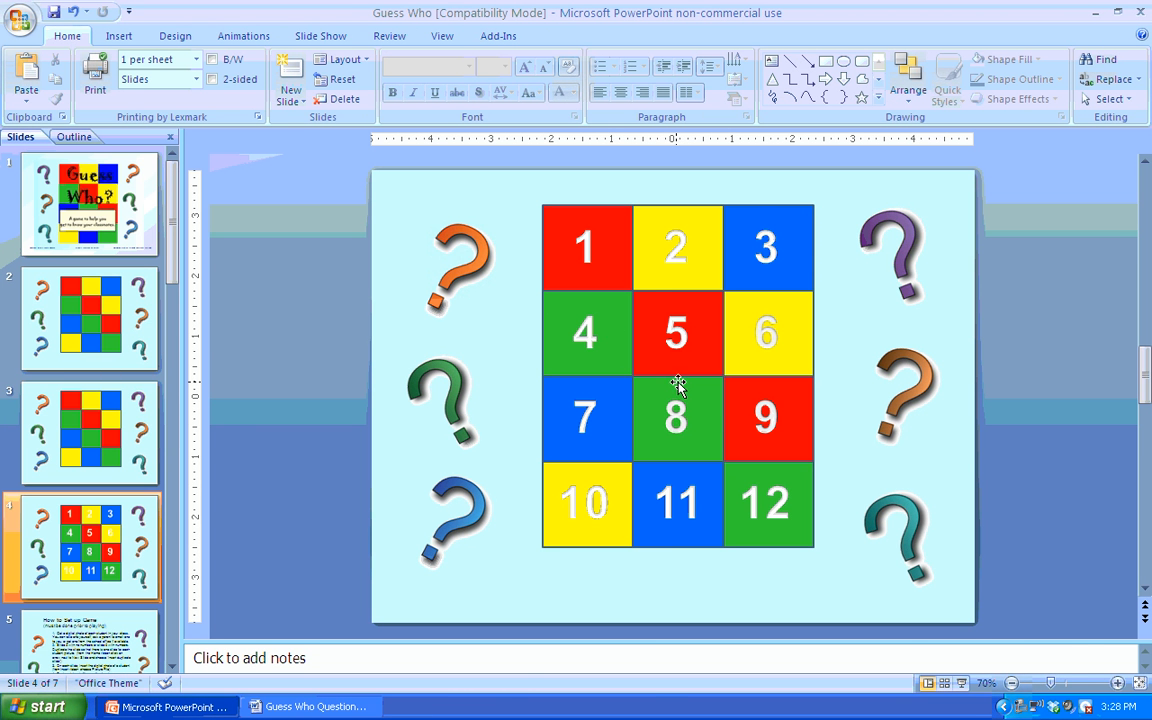
{"action": "left_click", "coordinate": [310, 707]}
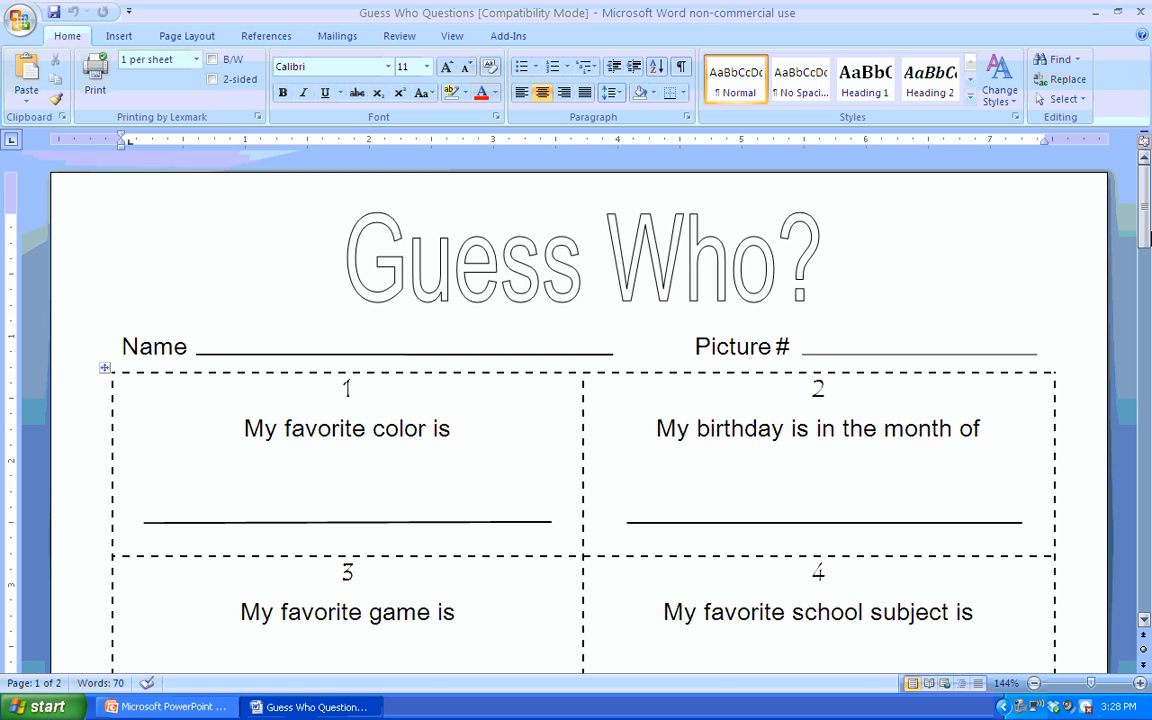
{"action": "scroll", "scroll_direction": "down", "scroll_amount": 3}
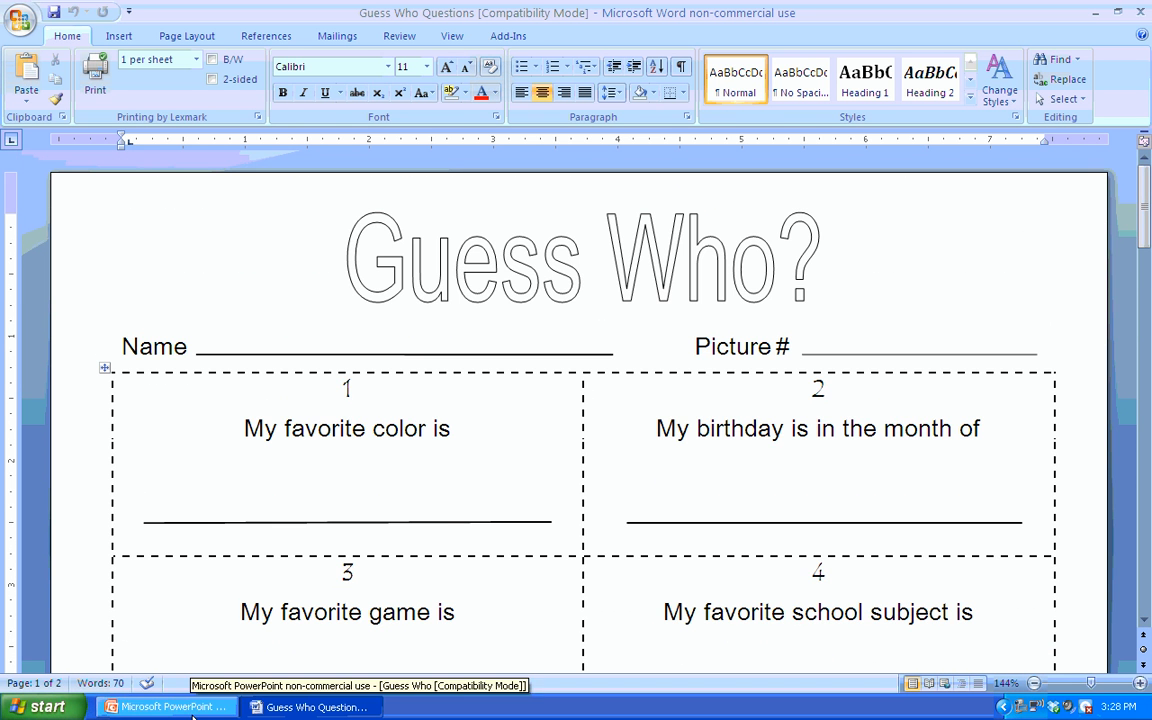
Return to PowerPoint on slide 4, showing squares 1 through 12.
{"action": "left_click", "coordinate": [165, 707]}
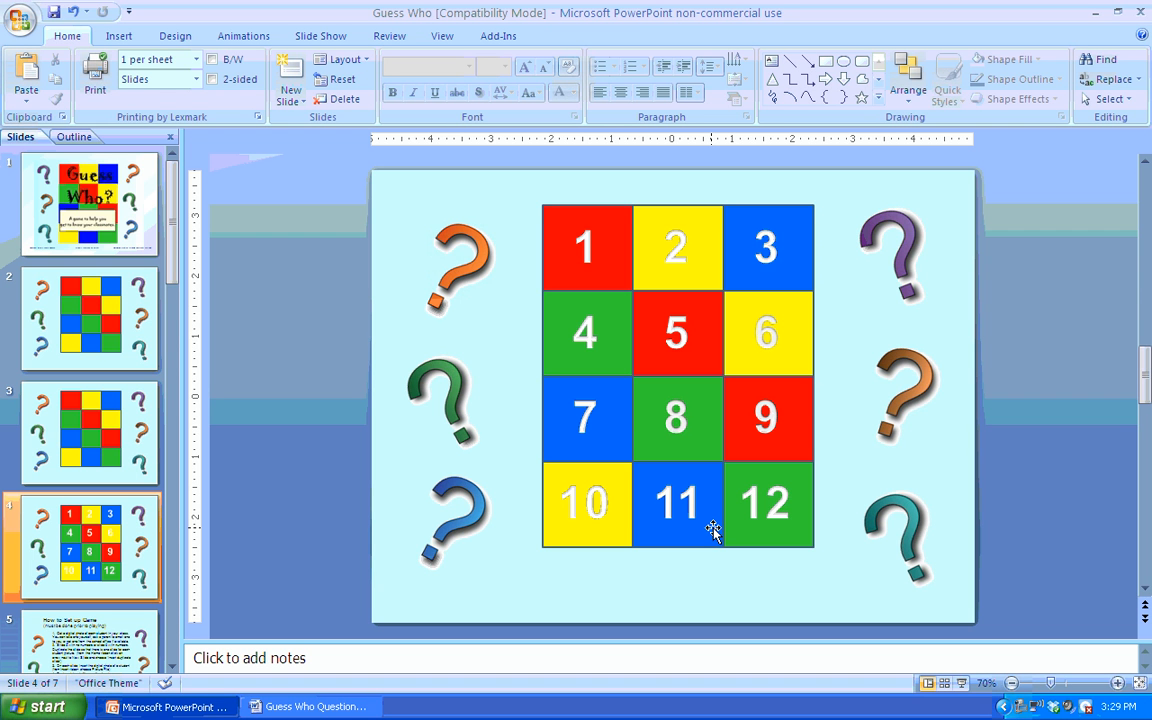
{"action": "mouse_move", "coordinate": [683, 313]}
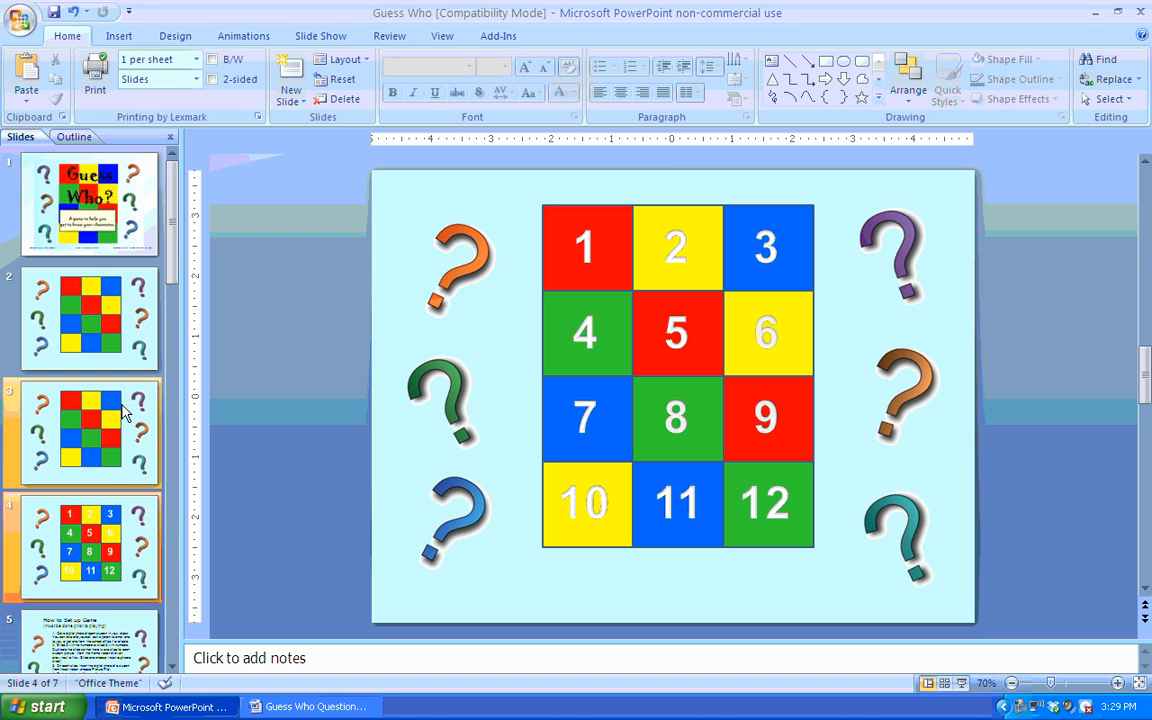
Duplicate colored board slide 3, then open the Slides from Outline dialog.
{"action": "left_click", "coordinate": [90, 433]}
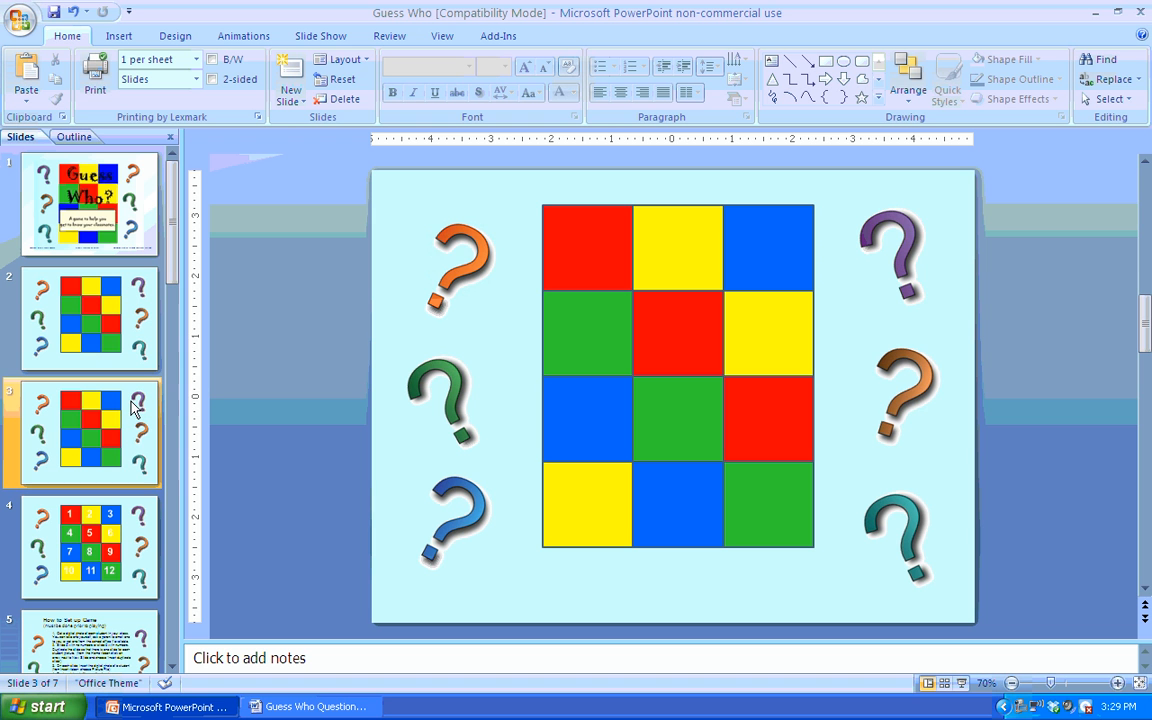
{"action": "mouse_move", "coordinate": [135, 408]}
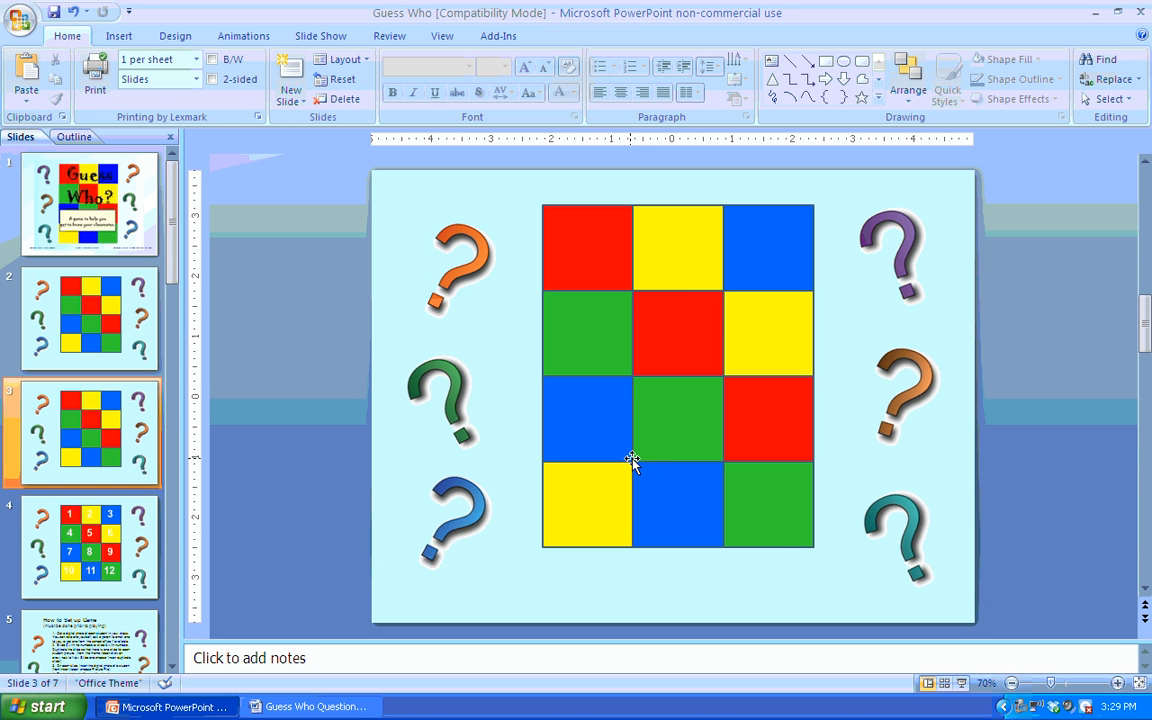
{"action": "mouse_move", "coordinate": [390, 318]}
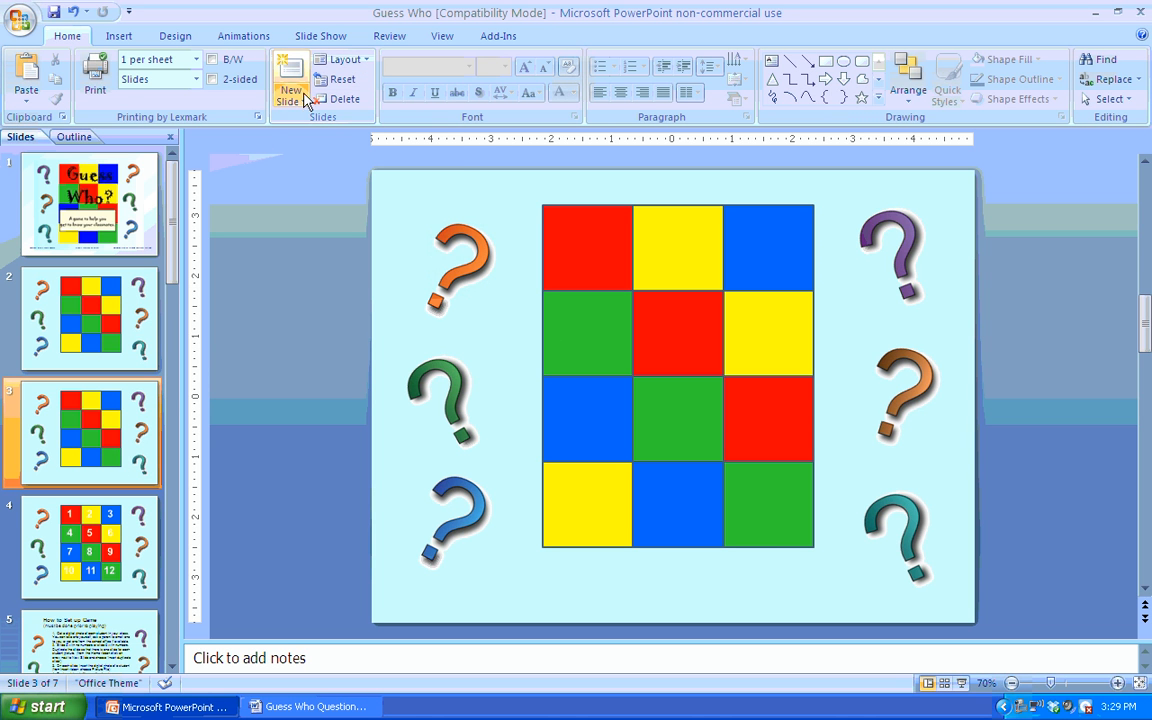
{"action": "mouse_move", "coordinate": [260, 103]}
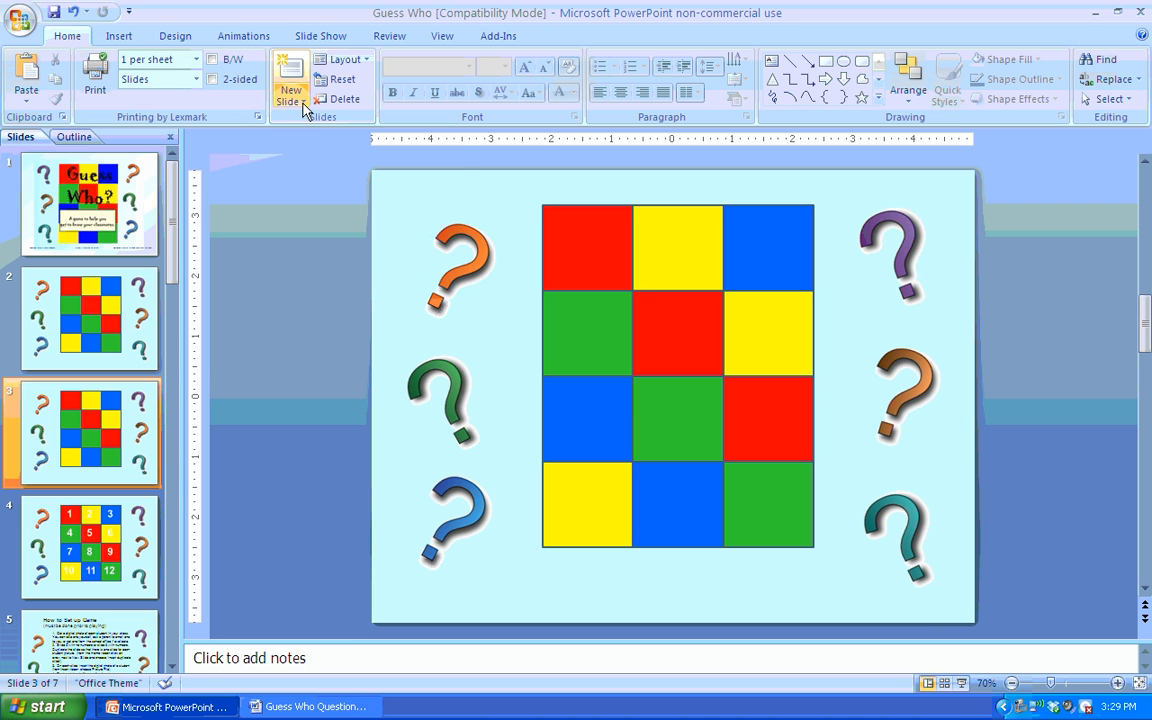
{"action": "left_click", "coordinate": [290, 80]}
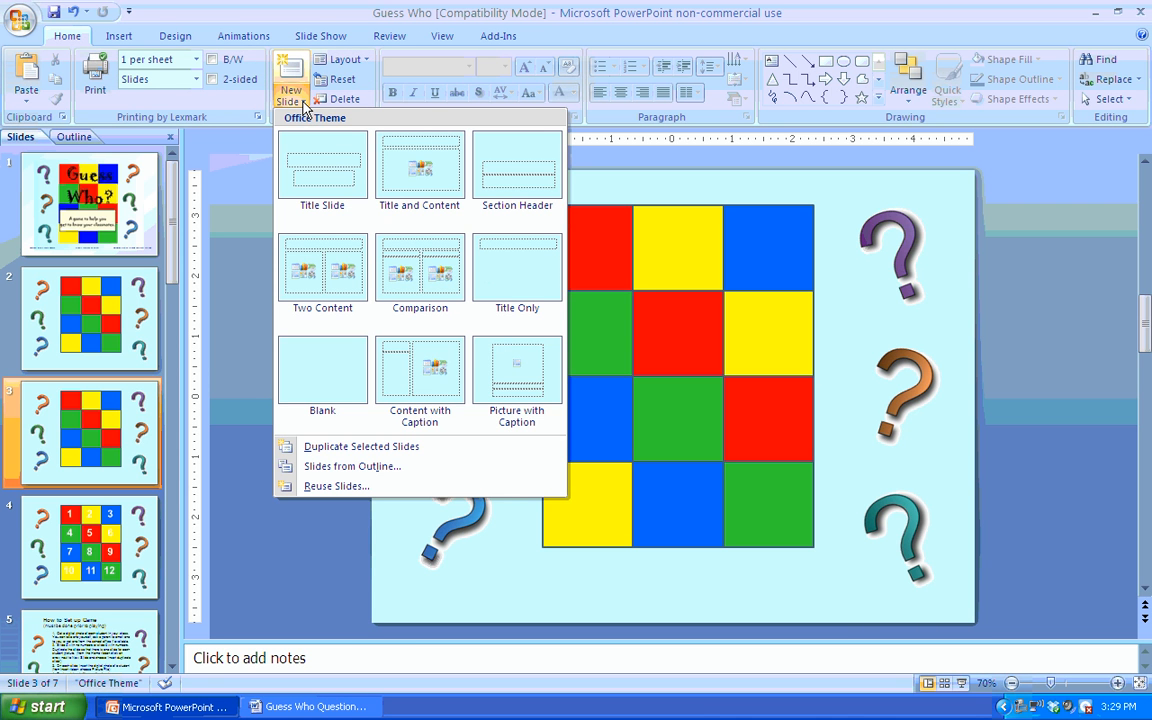
{"action": "mouse_move", "coordinate": [361, 446]}
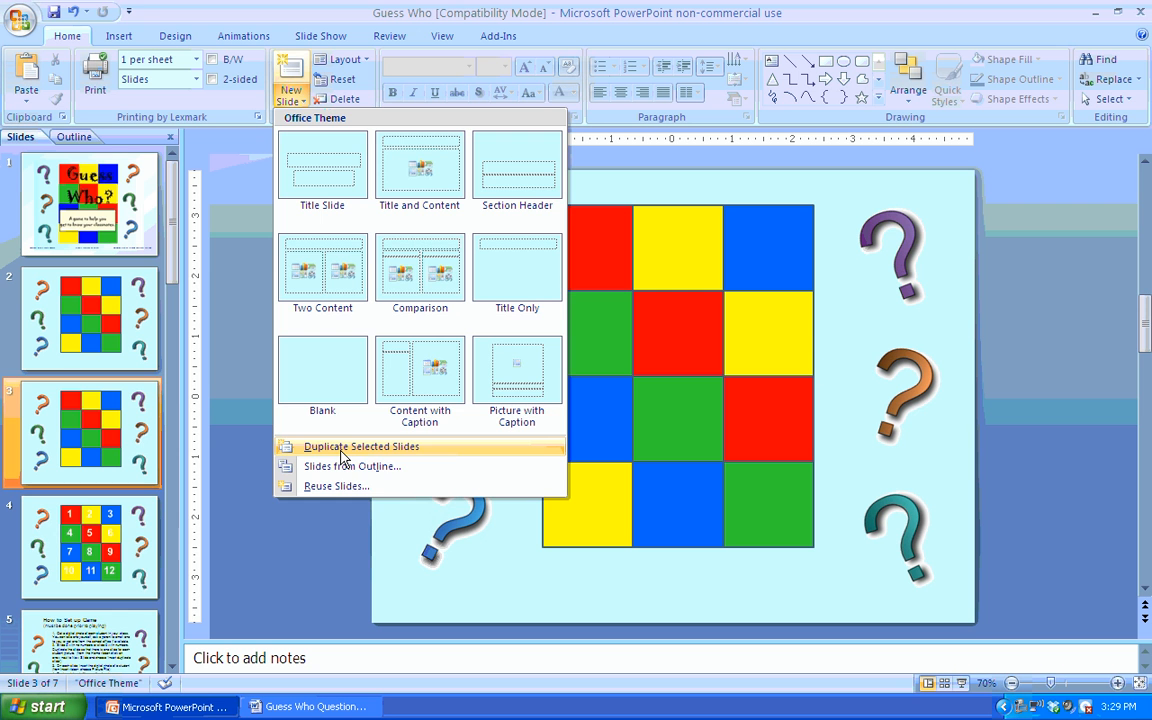
{"action": "left_click", "coordinate": [361, 446]}
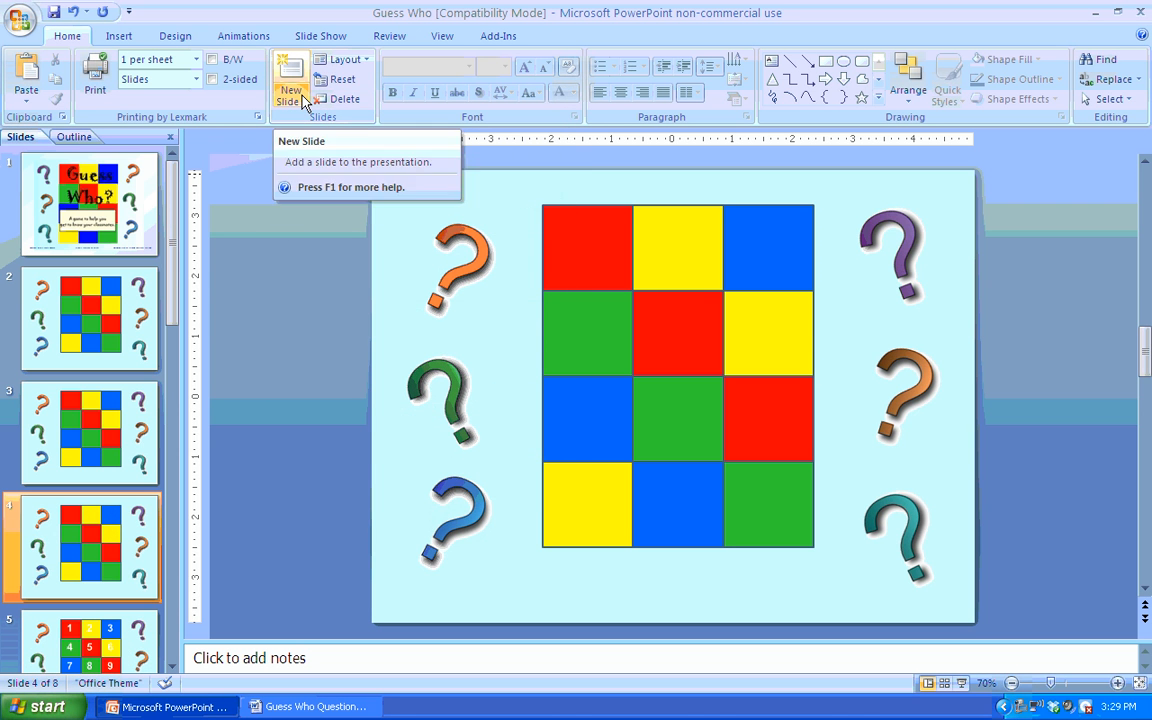
{"action": "left_click", "coordinate": [290, 72]}
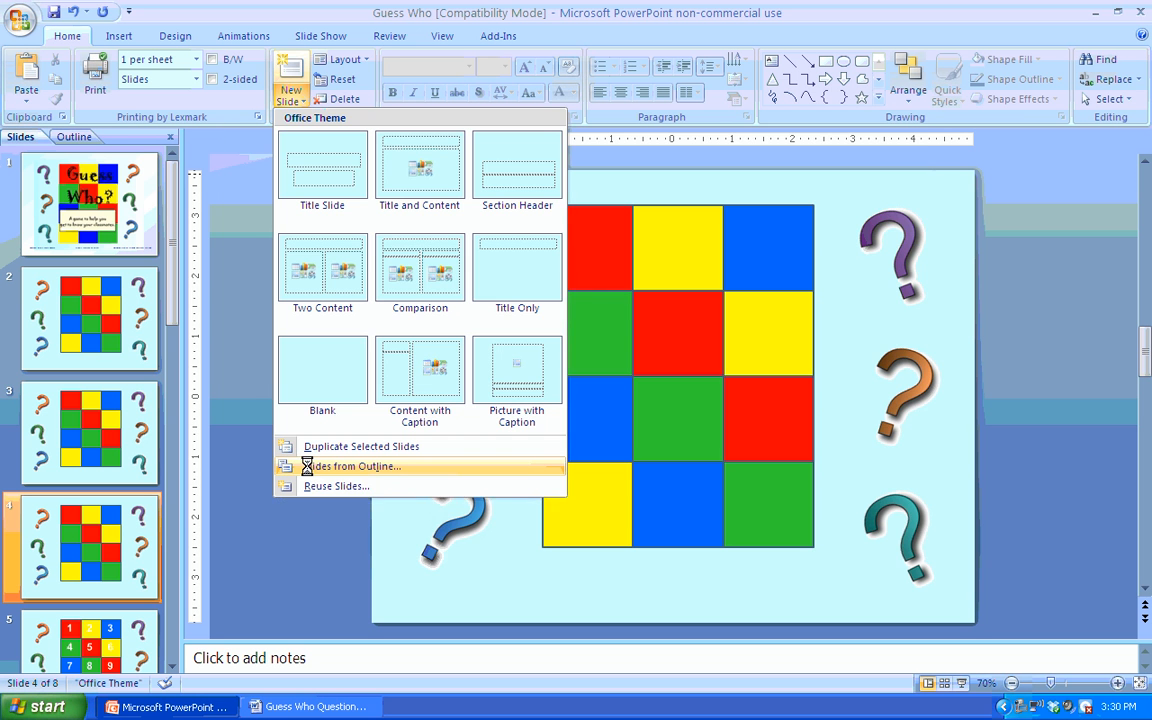
{"action": "left_click", "coordinate": [352, 466]}
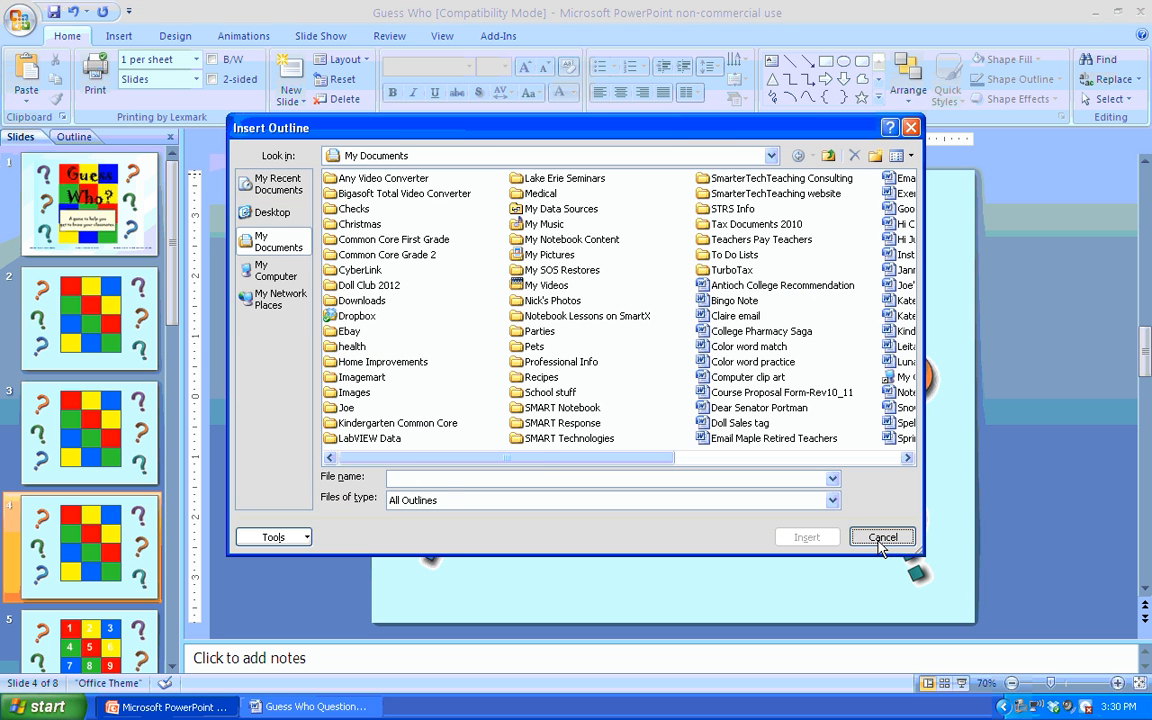
Cancel the Insert Outline dialog, leaving the eight-slide deck unchanged.
{"action": "left_click", "coordinate": [882, 537]}
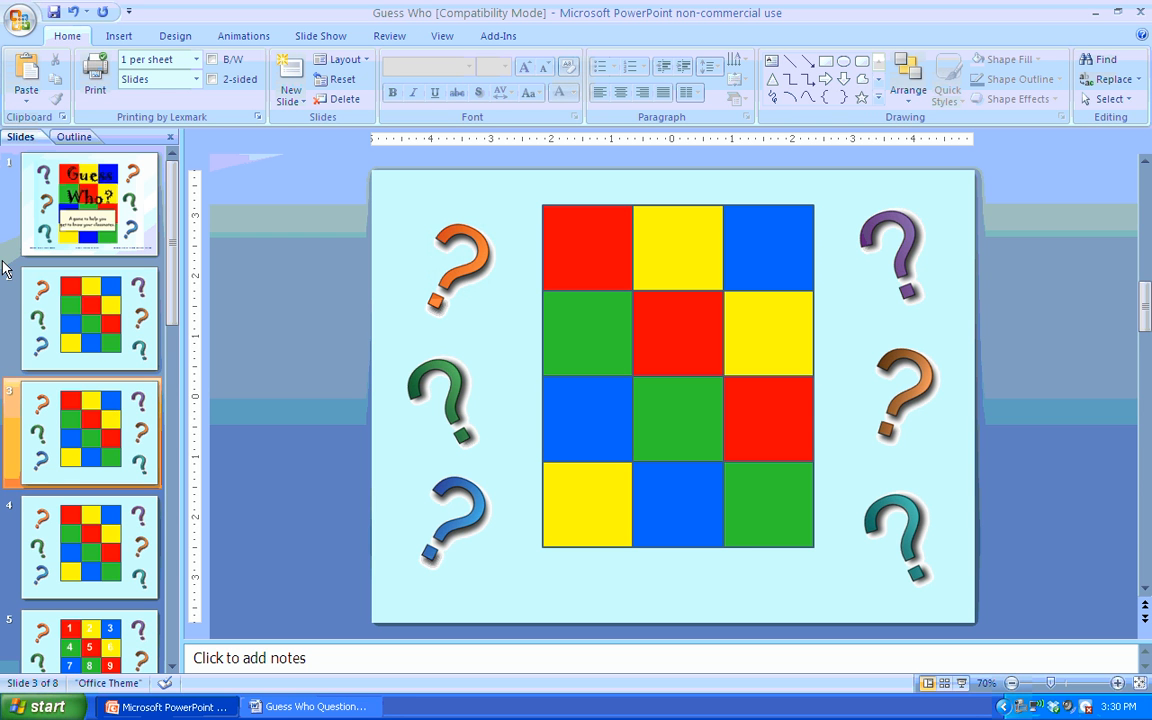
{"action": "mouse_move", "coordinate": [616, 328]}
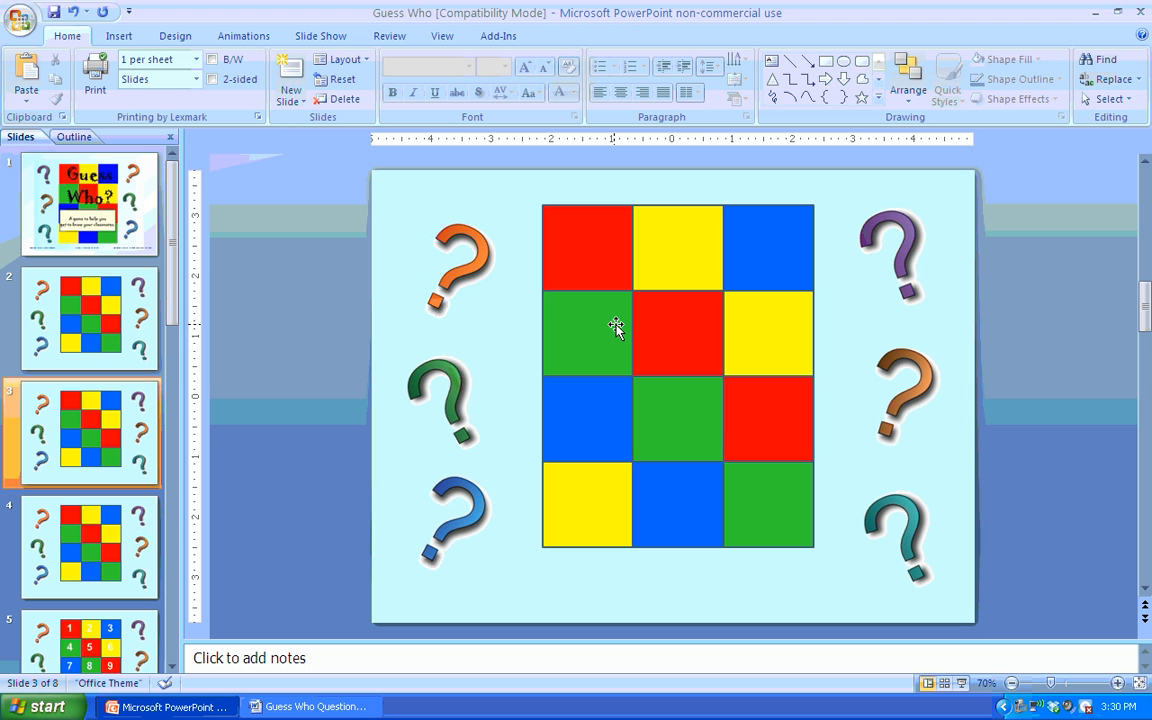
{"action": "mouse_move", "coordinate": [577, 322]}
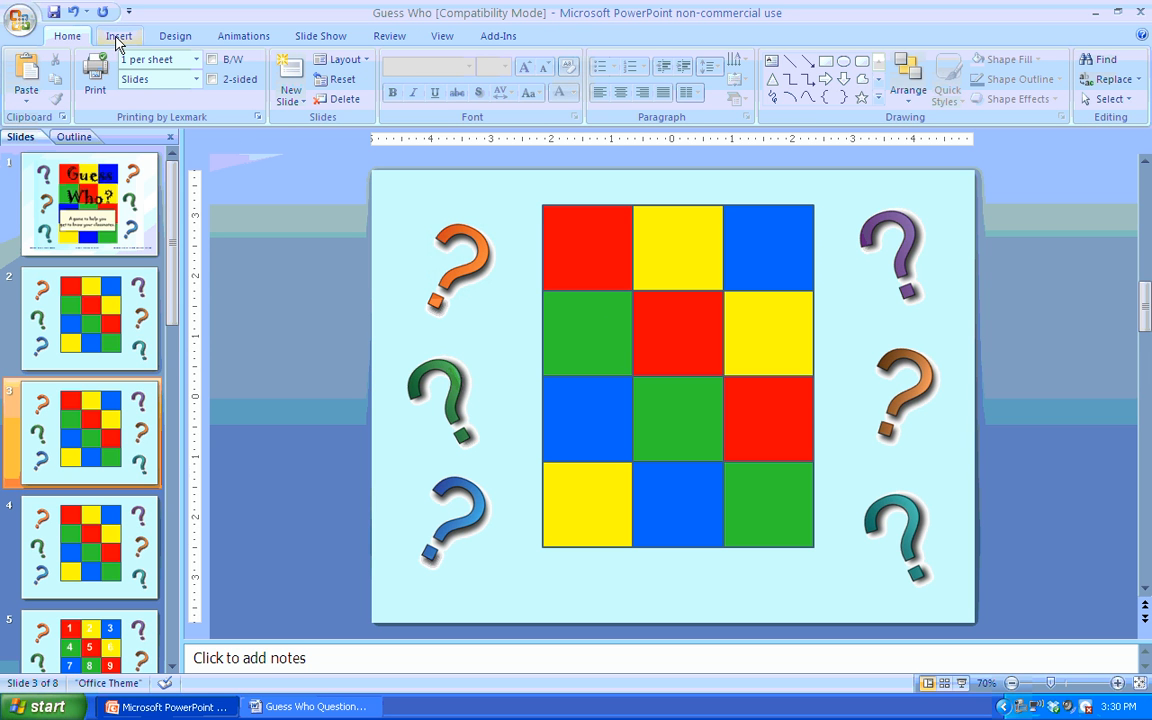
{"action": "left_click", "coordinate": [118, 35]}
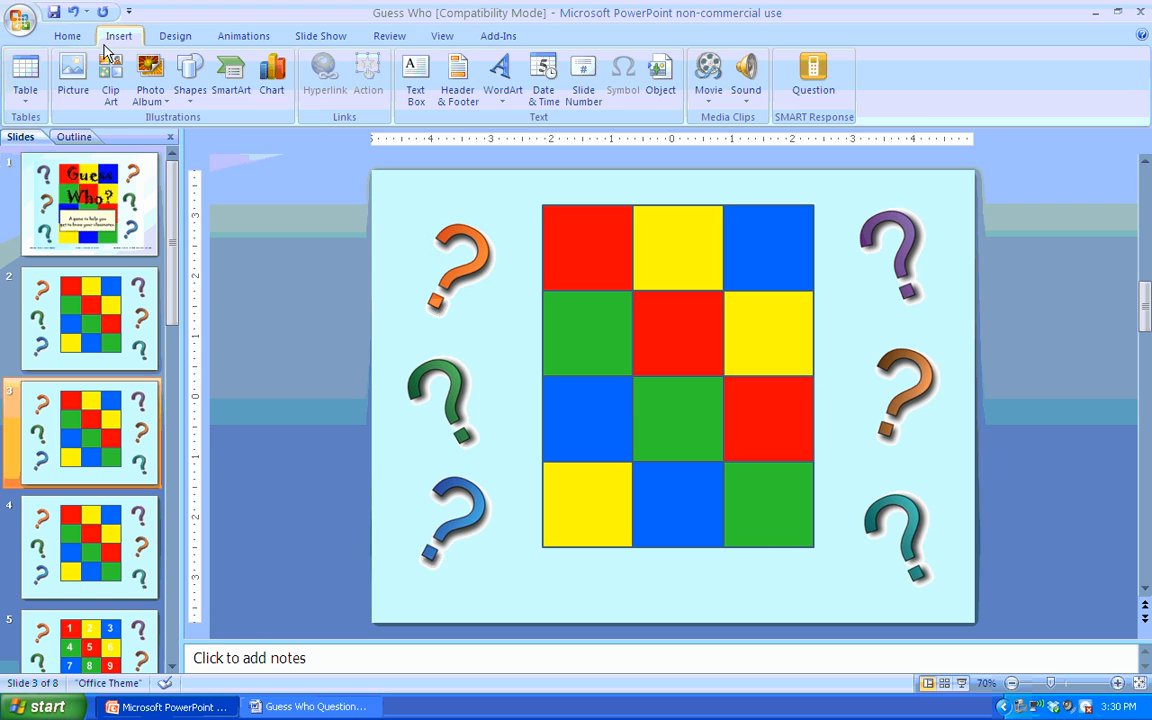
Insert the School Boy picture onto slide 3 over the colored square grid.
{"action": "left_click", "coordinate": [72, 70]}
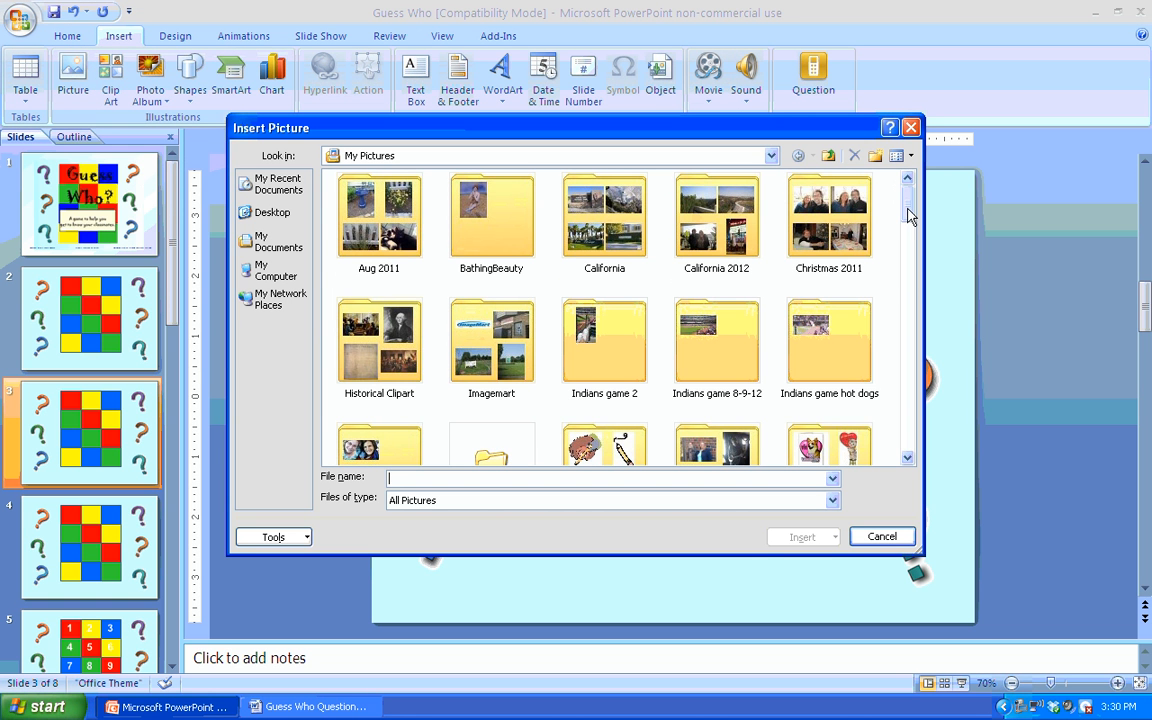
{"action": "scroll", "scroll_direction": "down", "scroll_amount": 3}
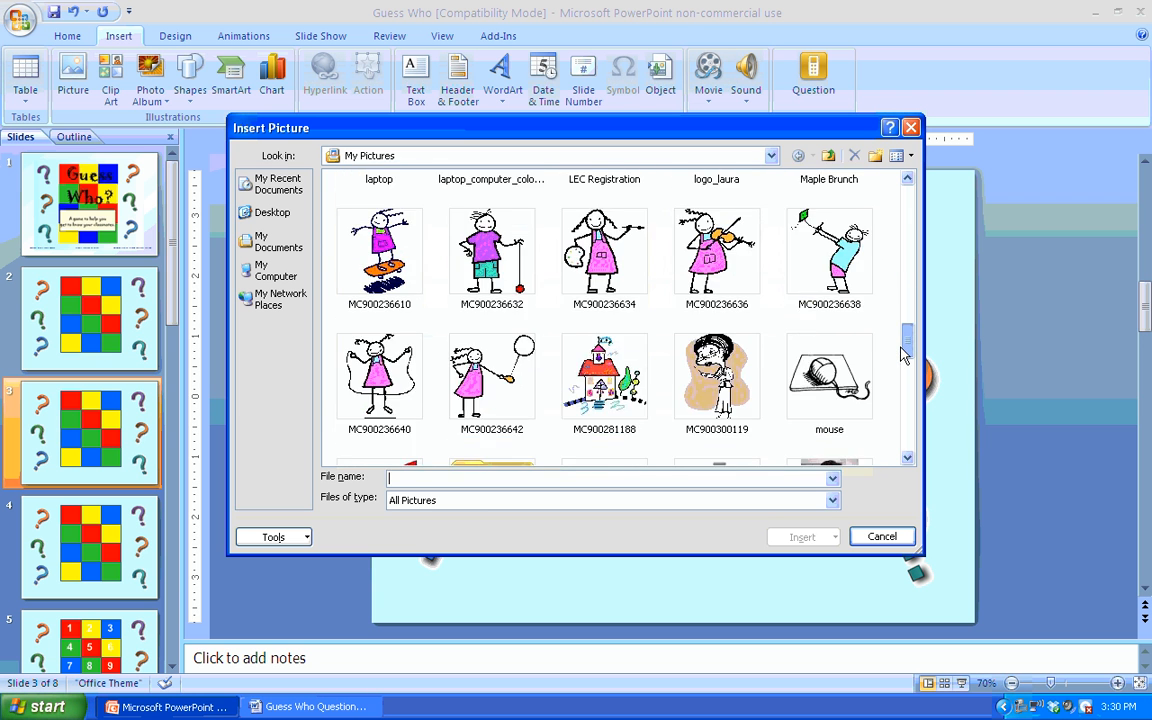
{"action": "scroll", "scroll_direction": "down", "scroll_amount": 3}
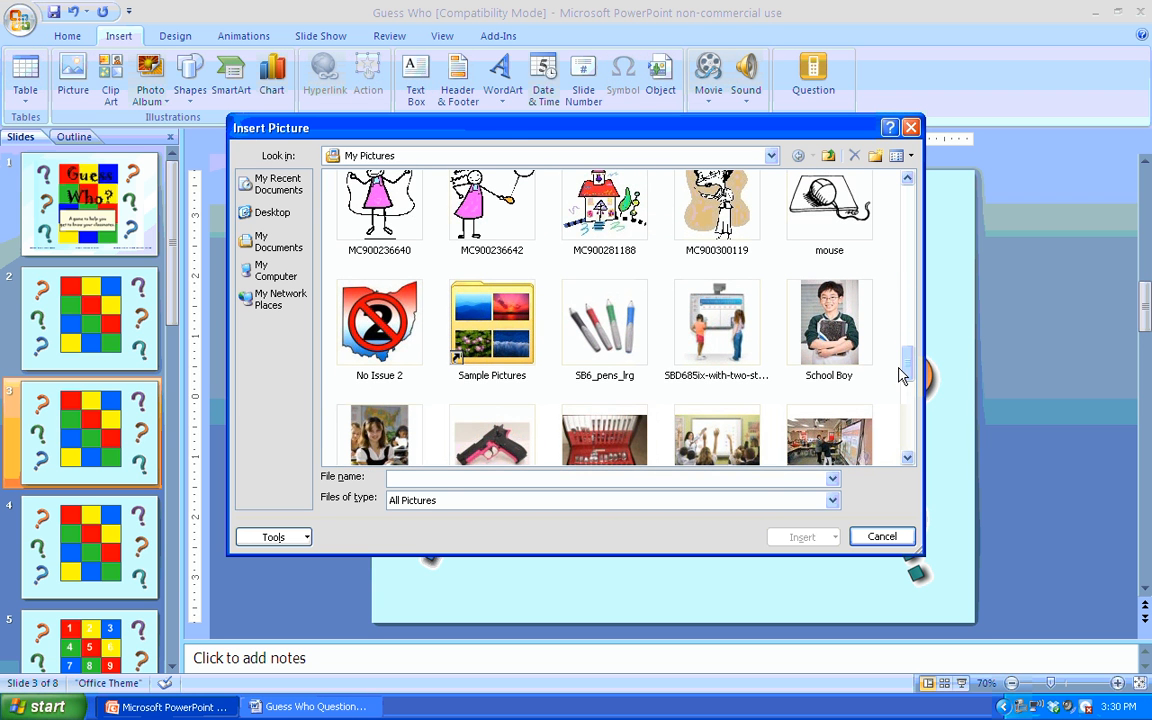
{"action": "left_click", "coordinate": [829, 322]}
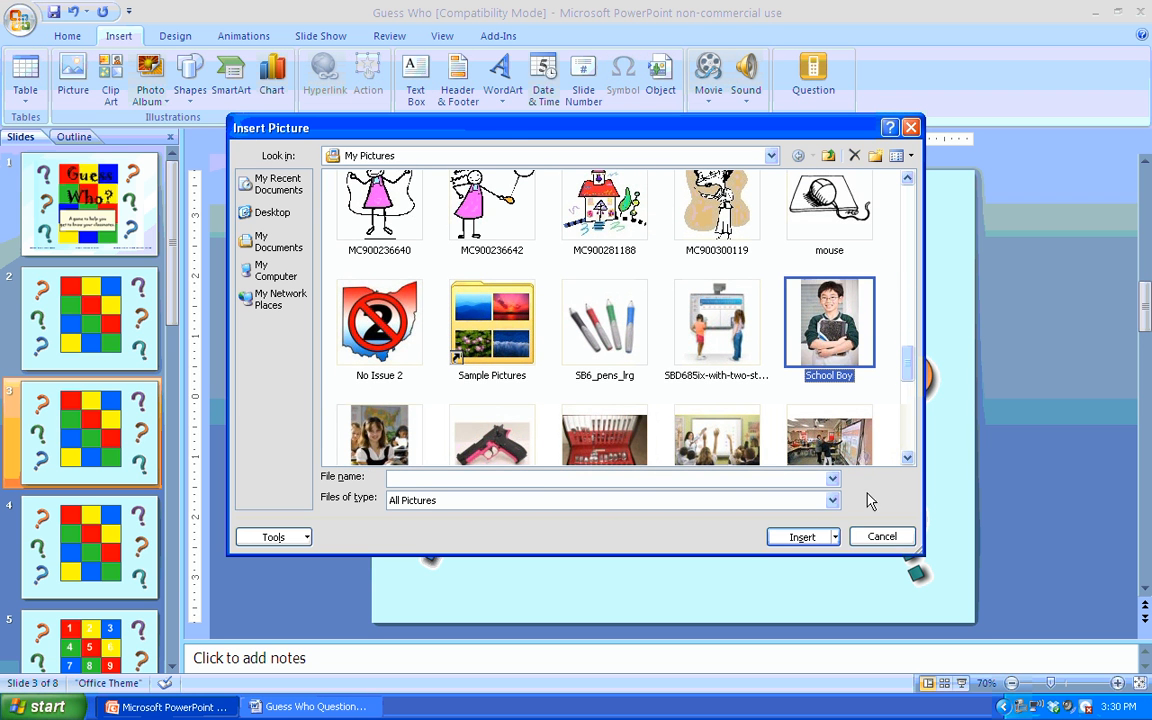
{"action": "left_click", "coordinate": [802, 537]}
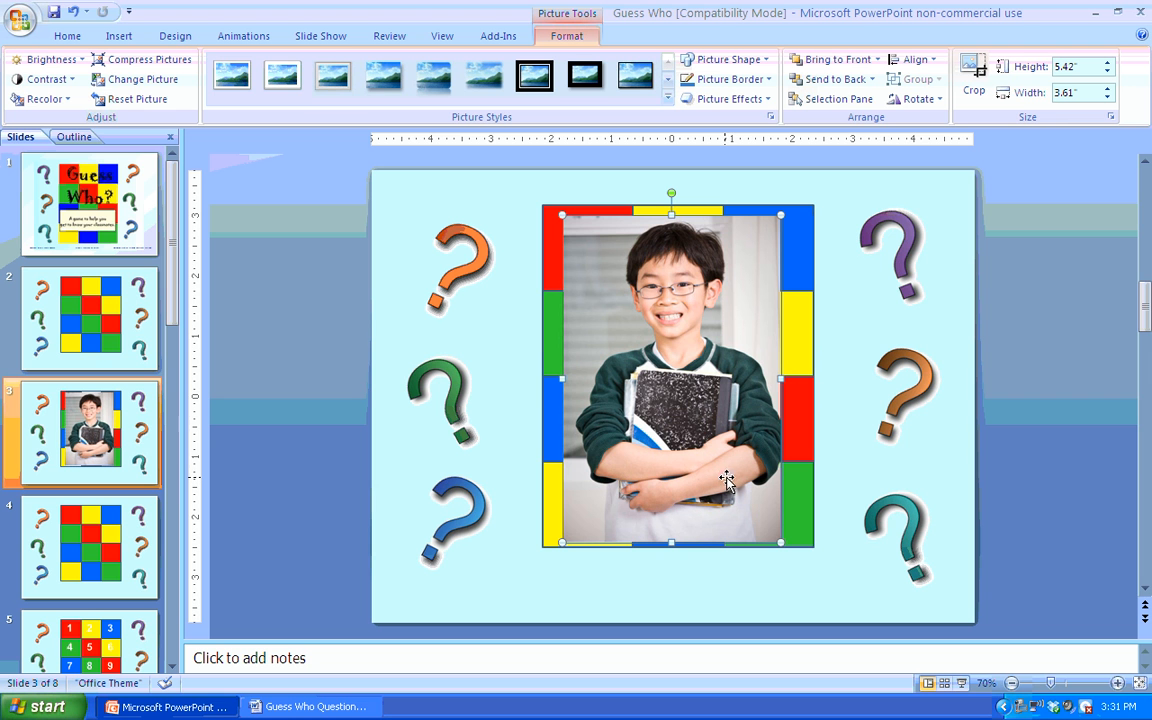
{"action": "mouse_move", "coordinate": [1010, 108]}
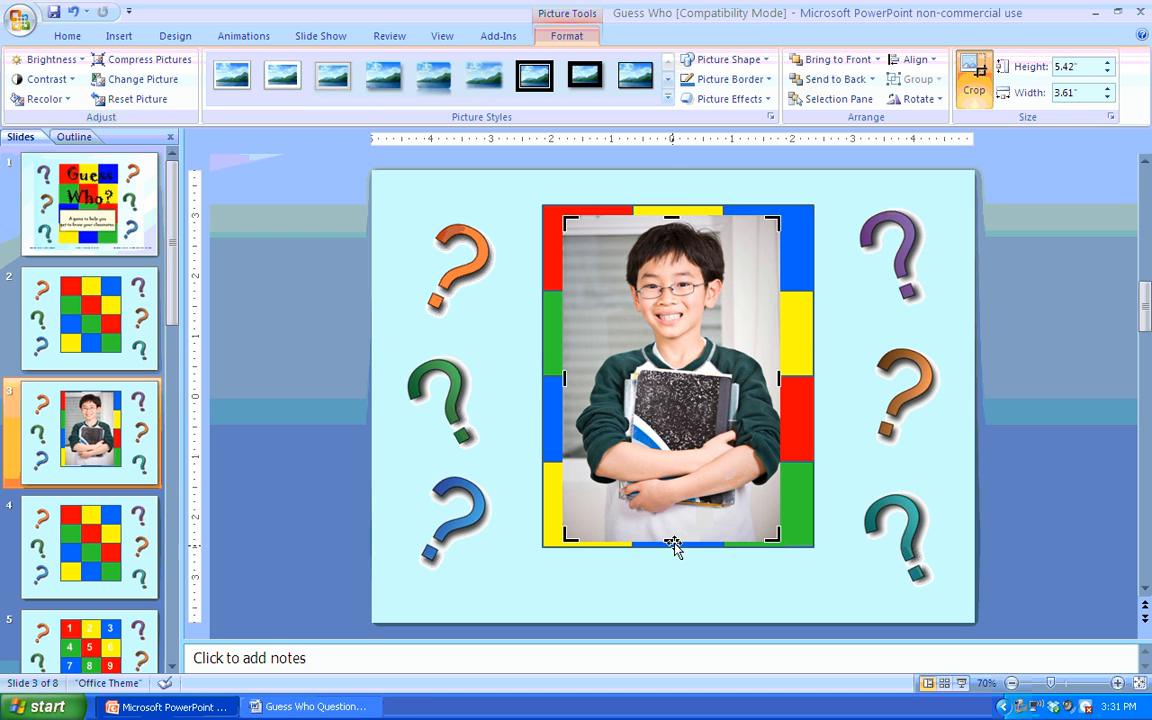
Crop the photo's bottom edge upward and enlarge it to nearly fill the grid.
{"action": "left_click_drag", "start_coordinate": [672, 548], "coordinate": [672, 515]}
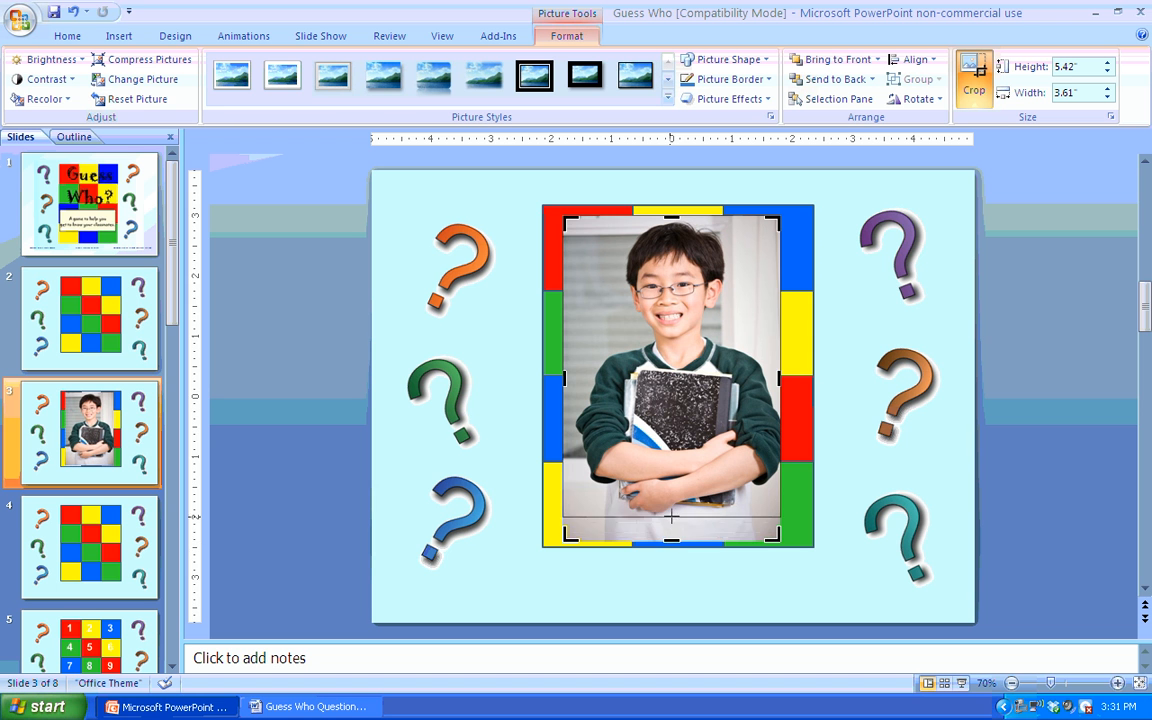
{"action": "left_click_drag", "start_coordinate": [671, 540], "coordinate": [668, 497]}
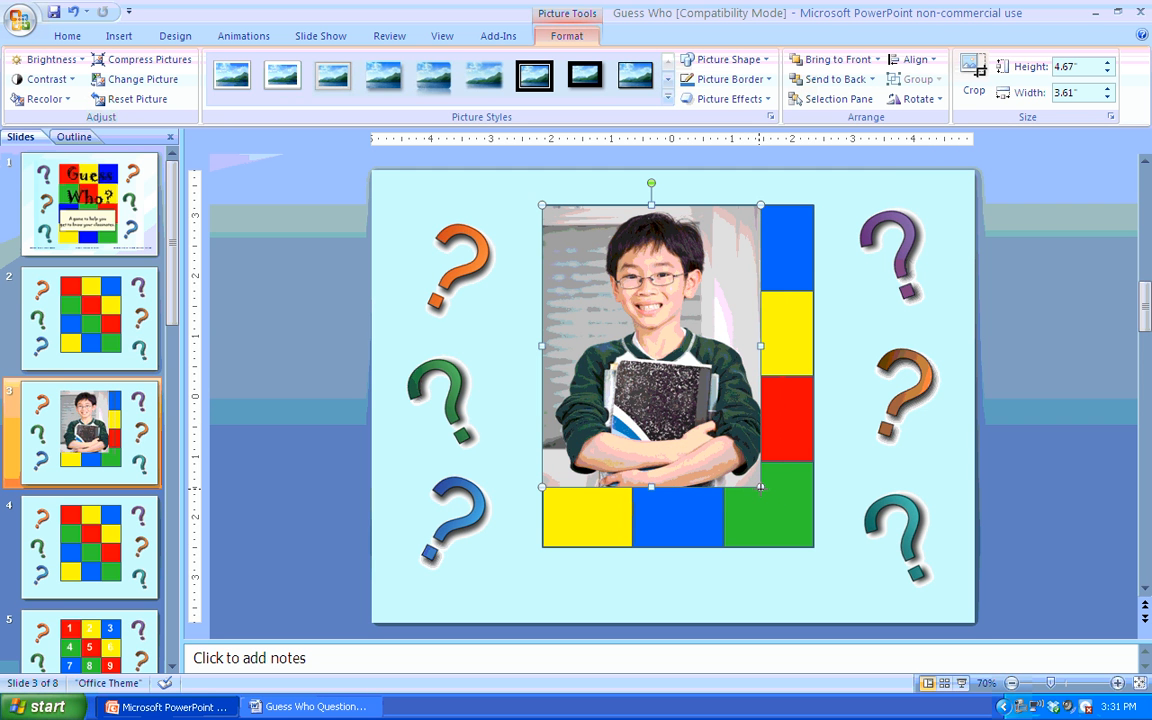
{"action": "left_click_drag", "start_coordinate": [760, 488], "coordinate": [810, 548]}
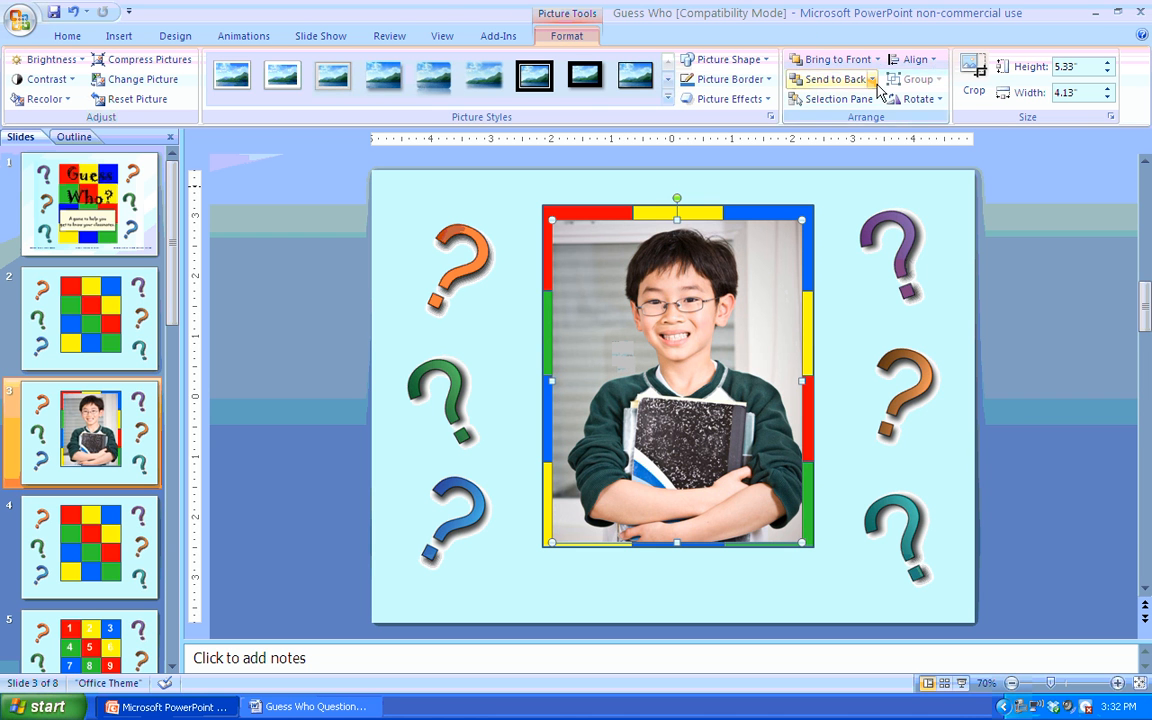
Apply Send to Back to the boy's photo so the colored squares hide it.
{"action": "left_click", "coordinate": [828, 79]}
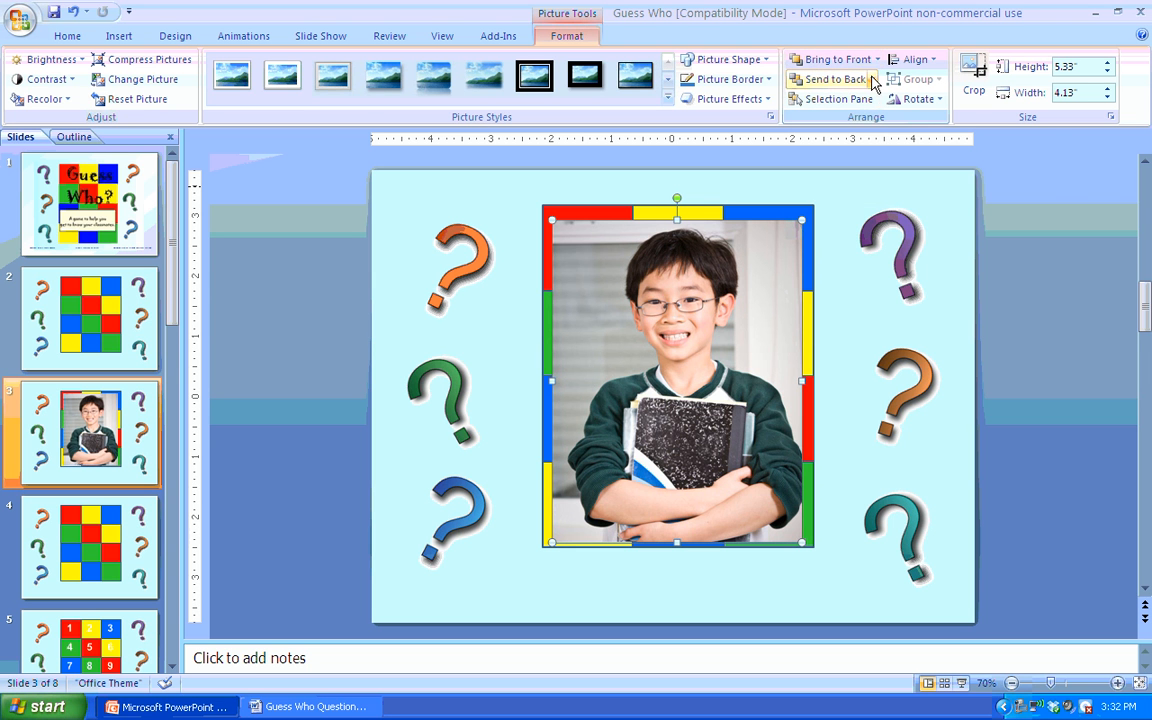
{"action": "left_click", "coordinate": [830, 79]}
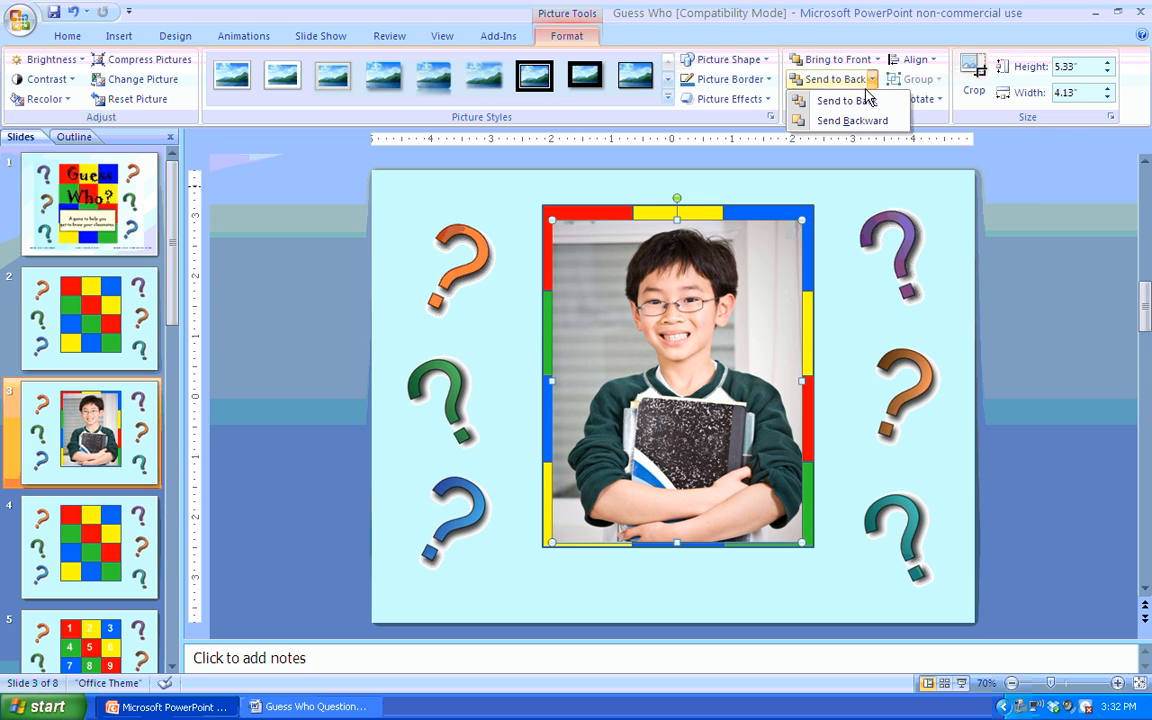
{"action": "left_click", "coordinate": [844, 100]}
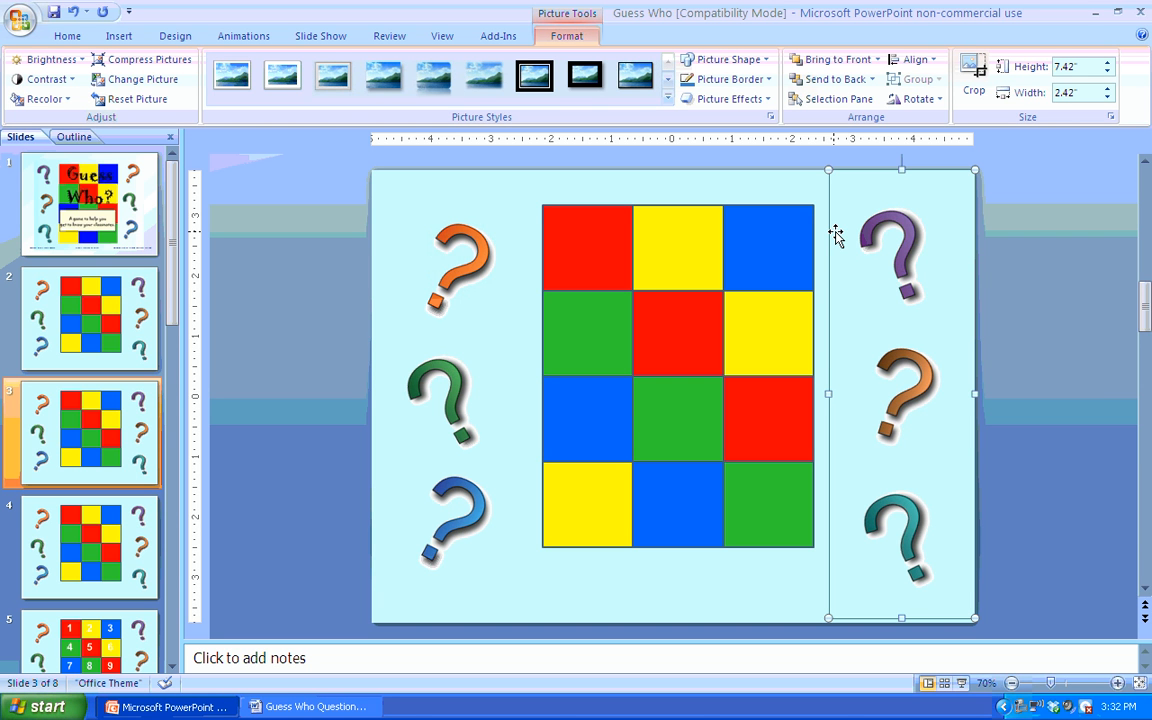
{"action": "mouse_move", "coordinate": [754, 250]}
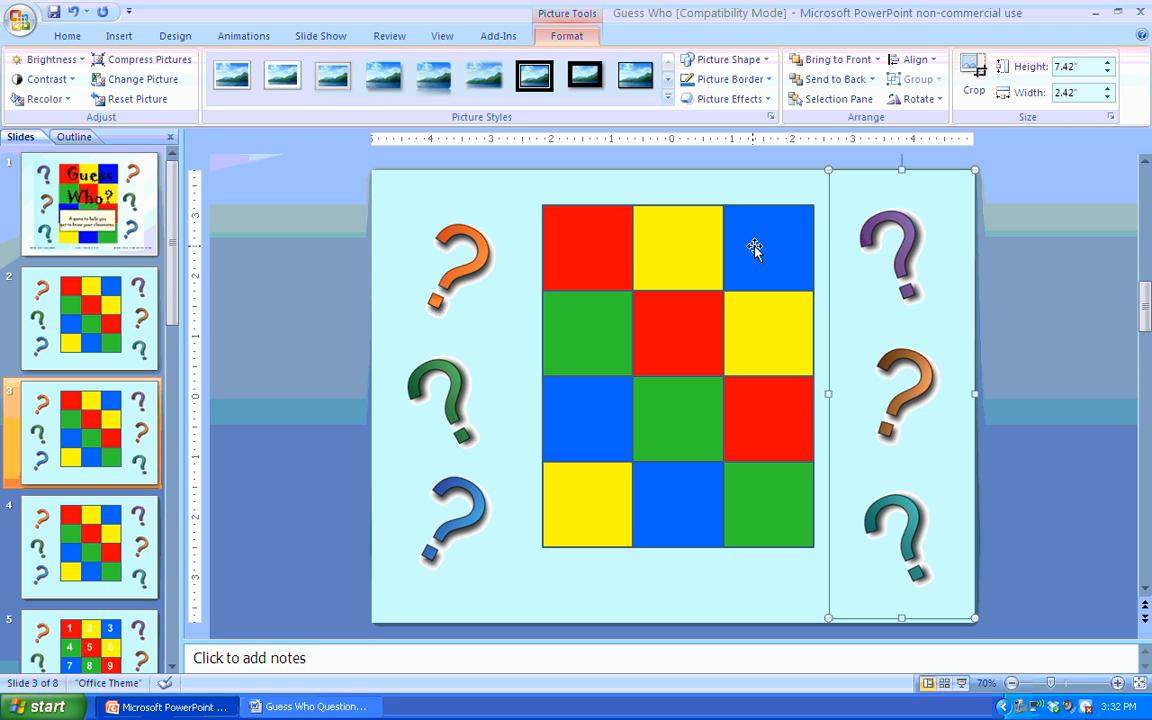
{"action": "mouse_move", "coordinate": [690, 248]}
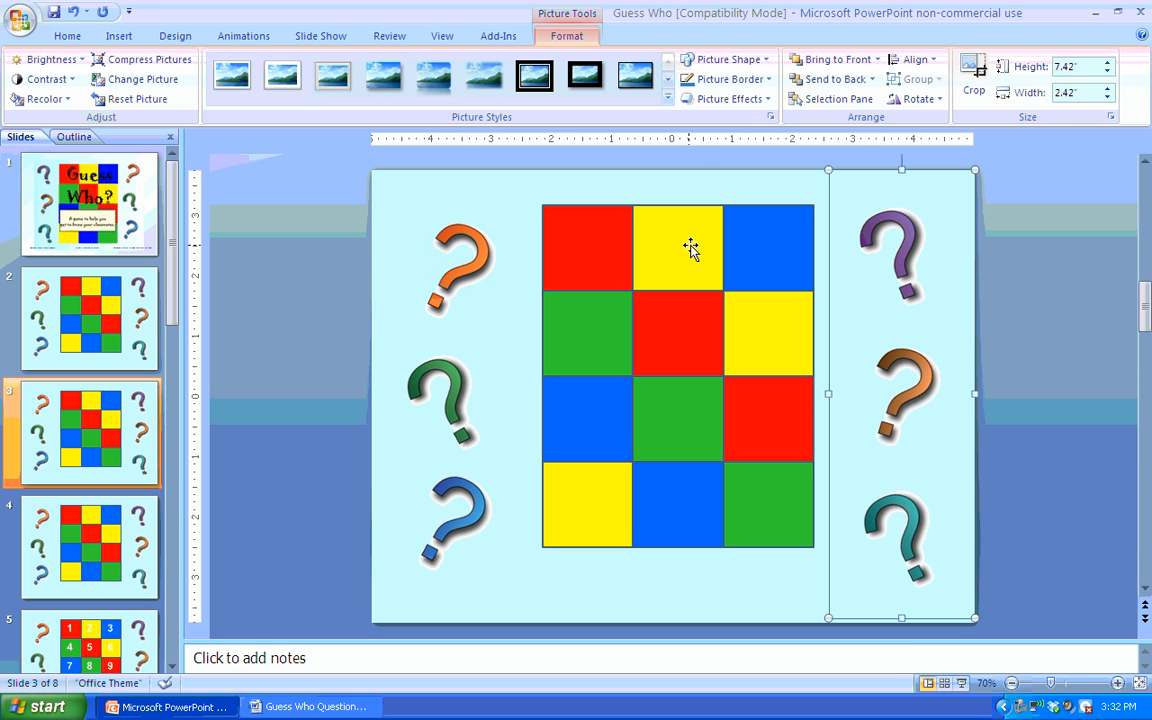
{"action": "mouse_move", "coordinate": [963, 683]}
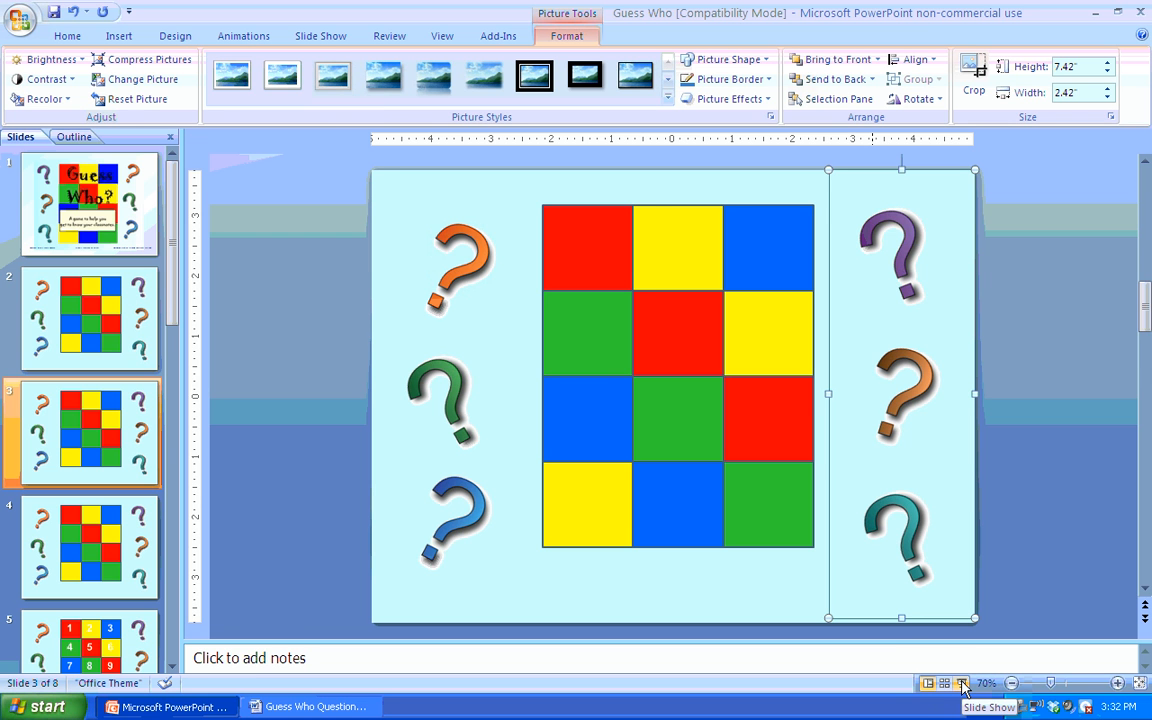
Preview the hidden-photo board full screen, then return to title slide 1.
{"action": "left_click", "coordinate": [962, 683]}
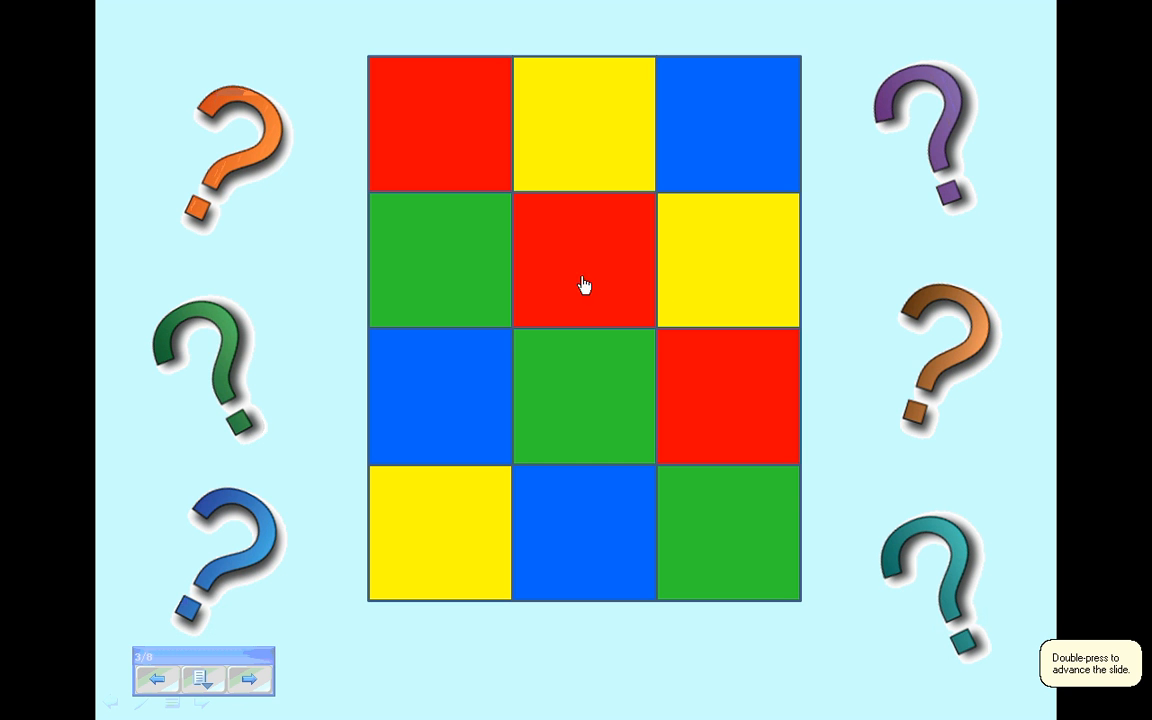
{"action": "mouse_move", "coordinate": [566, 264]}
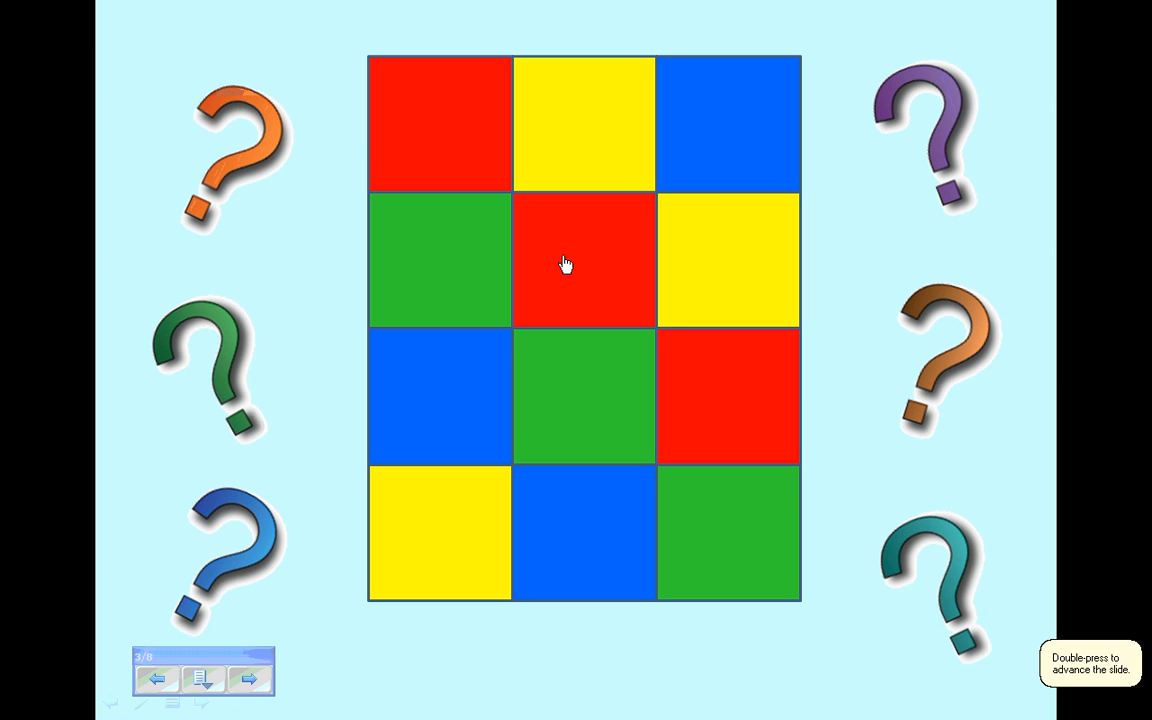
{"action": "left_click", "coordinate": [585, 260]}
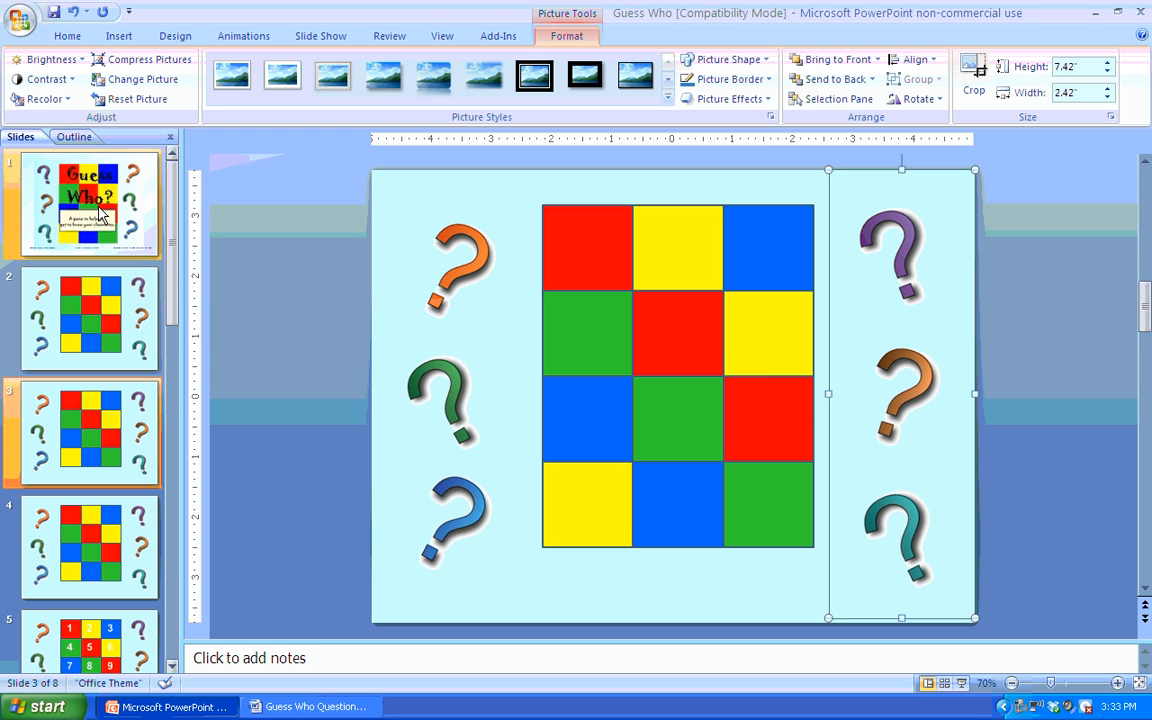
{"action": "left_click", "coordinate": [90, 205]}
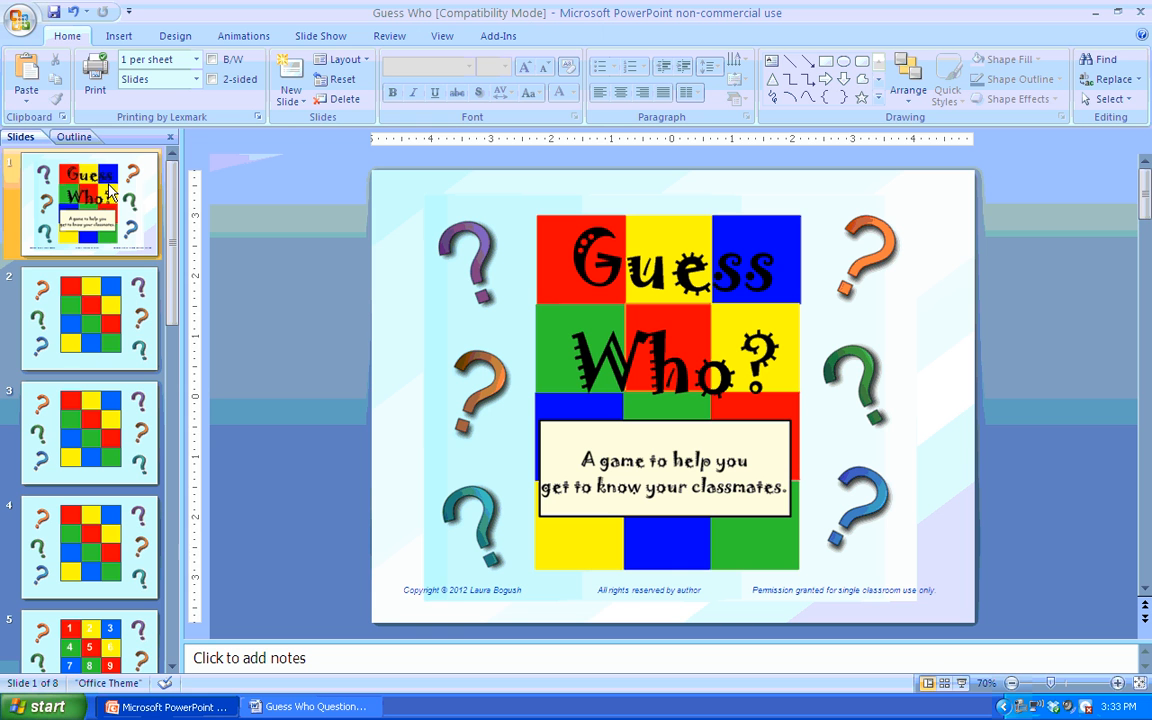